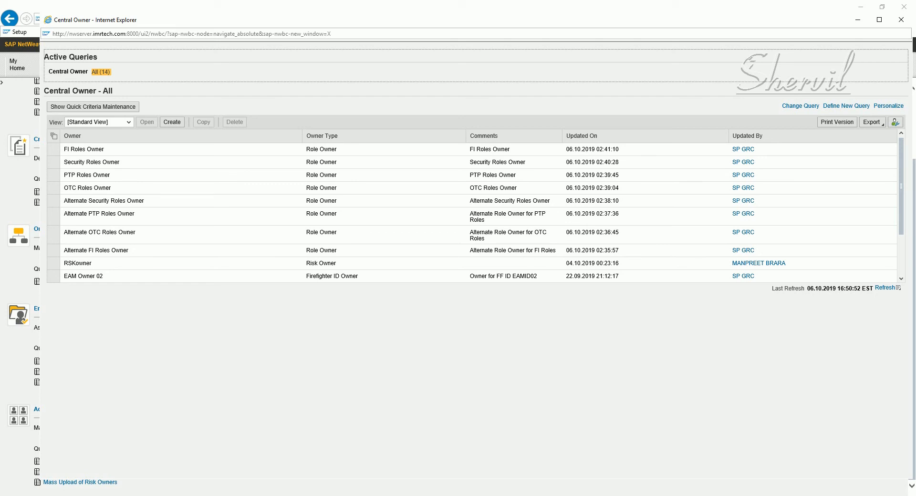
mouse_move(450, 397)
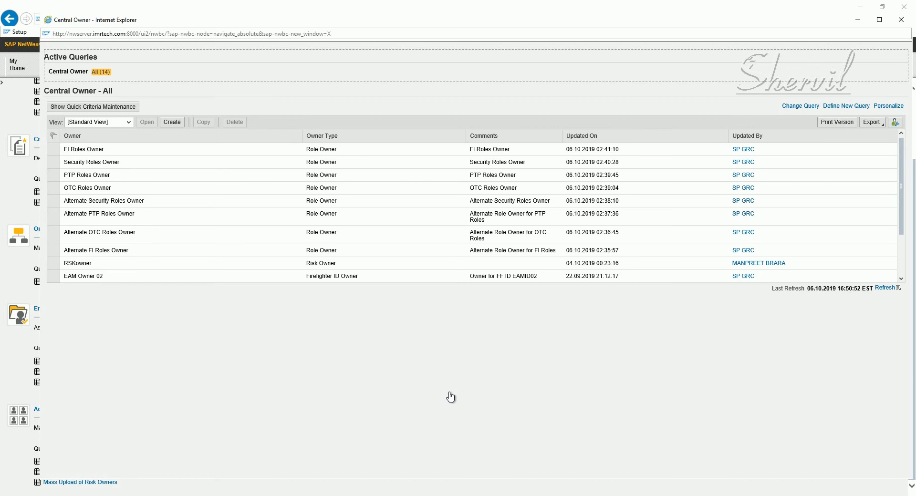
mouse_move(432, 491)
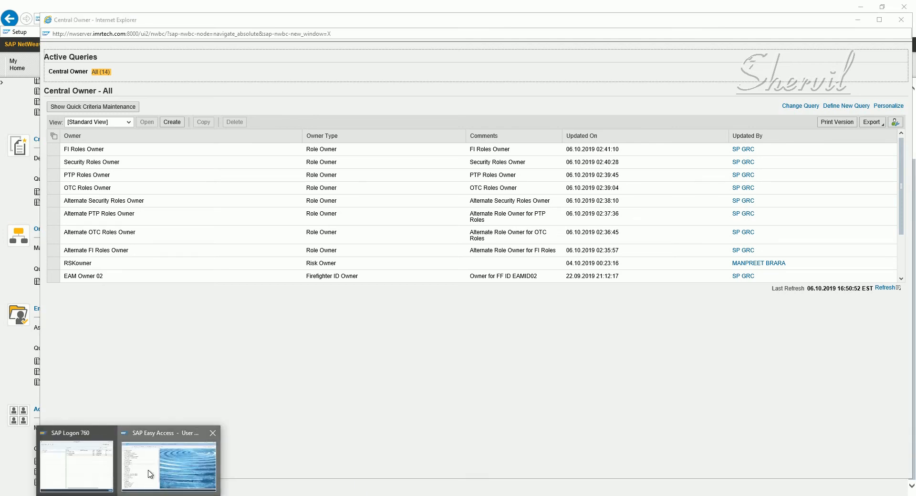
Step: Run transaction SPRO from SAP Easy Access and display the SAP Reference IMG full screen
left_click(169, 466)
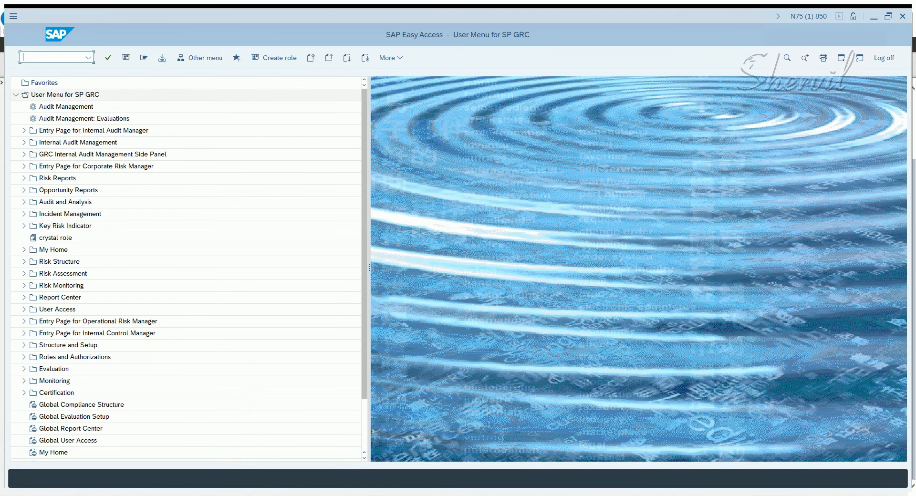
type("SPRO")
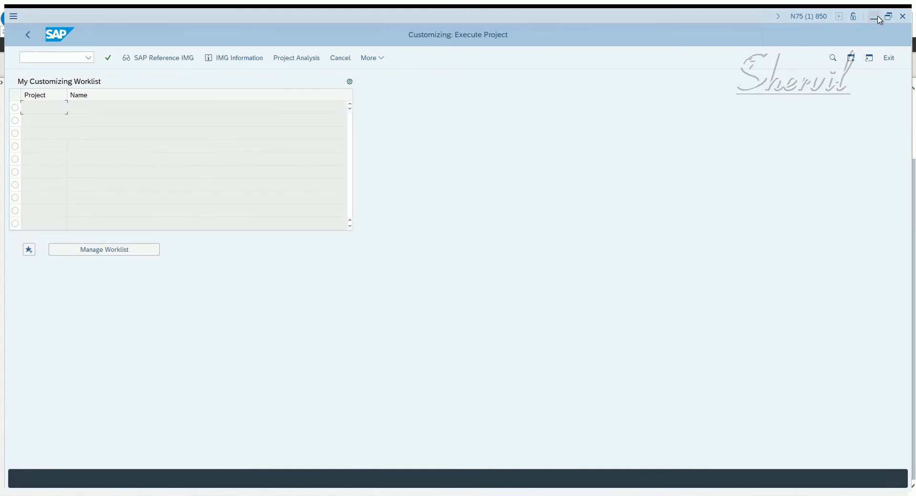
left_click(875, 17)
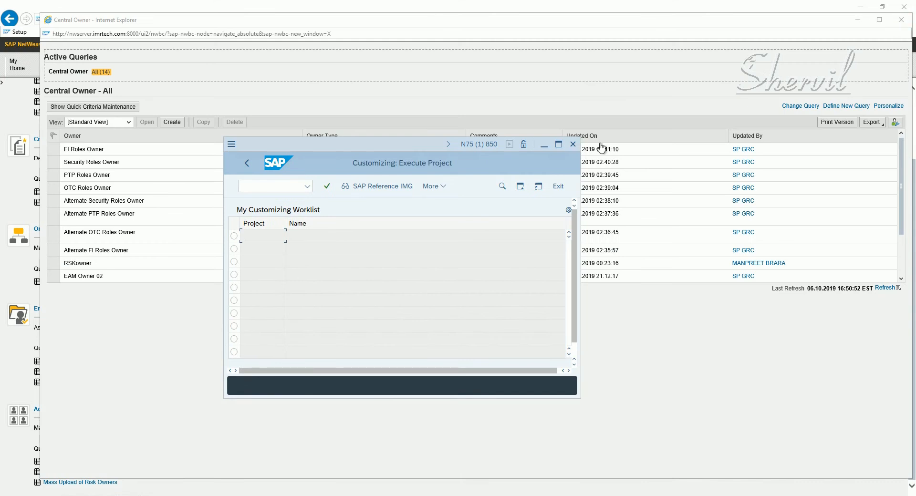
left_click(557, 144)
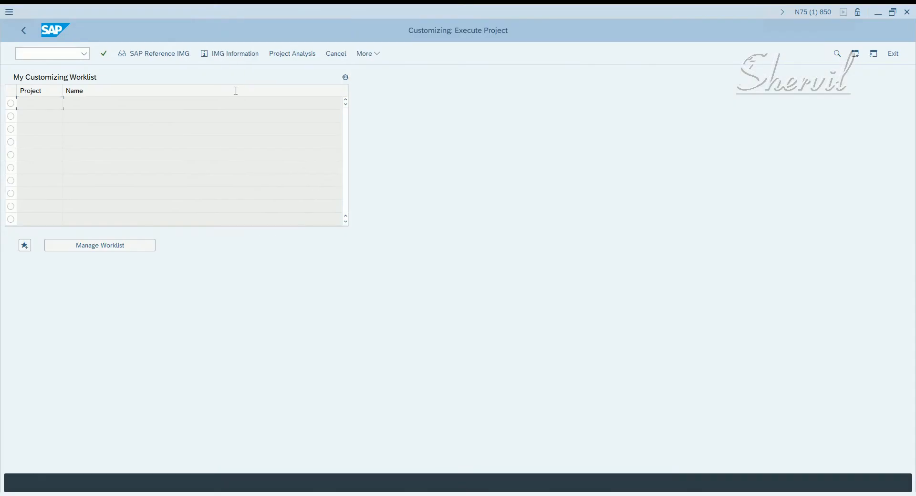
left_click(160, 53)
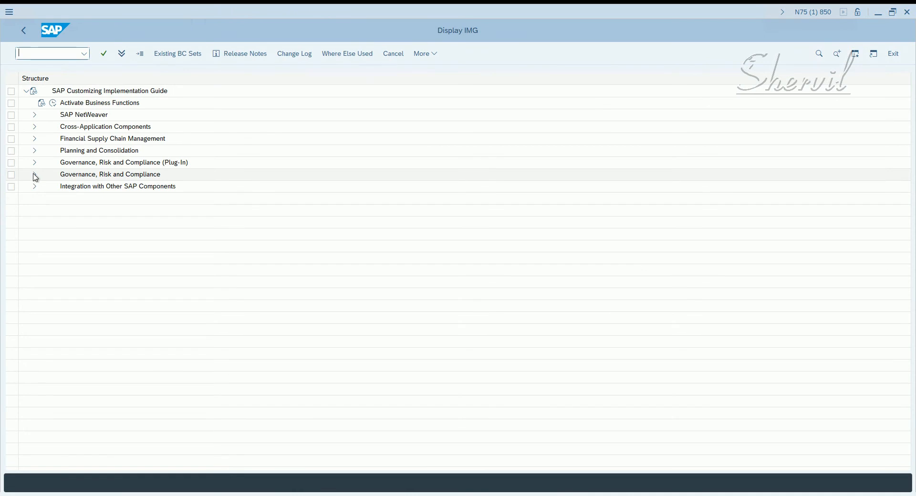
Step: Expand Governance, Risk and Compliance > Access Control > Role Management in the IMG tree
left_click(34, 174)
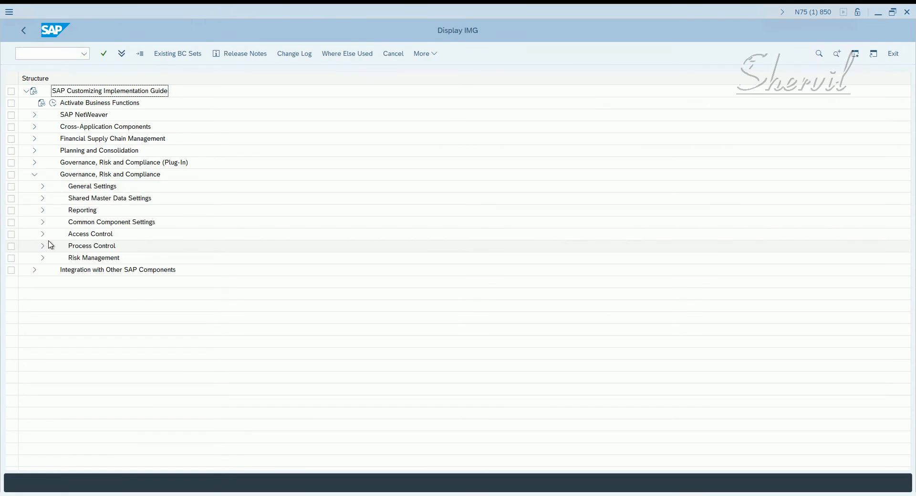
left_click(42, 234)
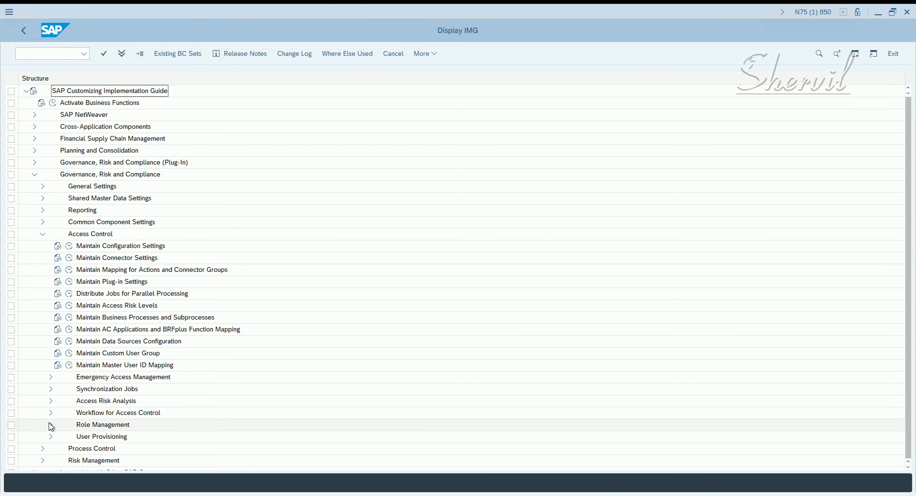
left_click(50, 424)
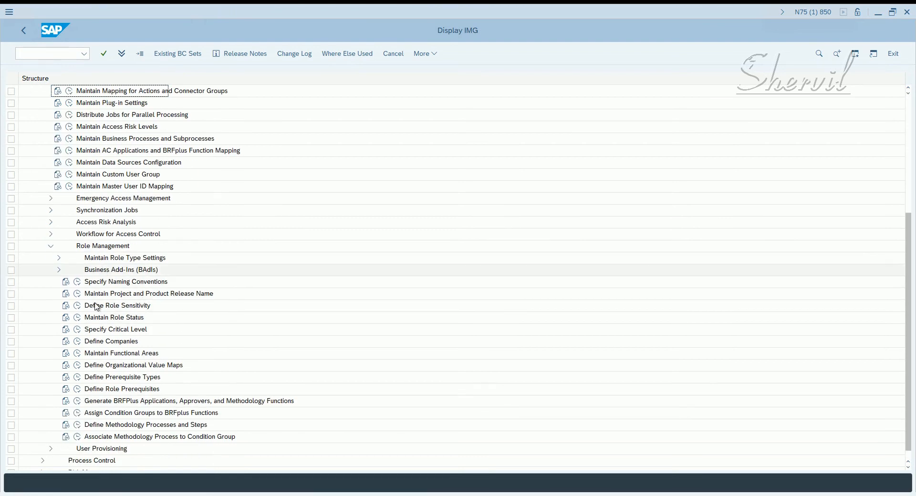
mouse_move(100, 291)
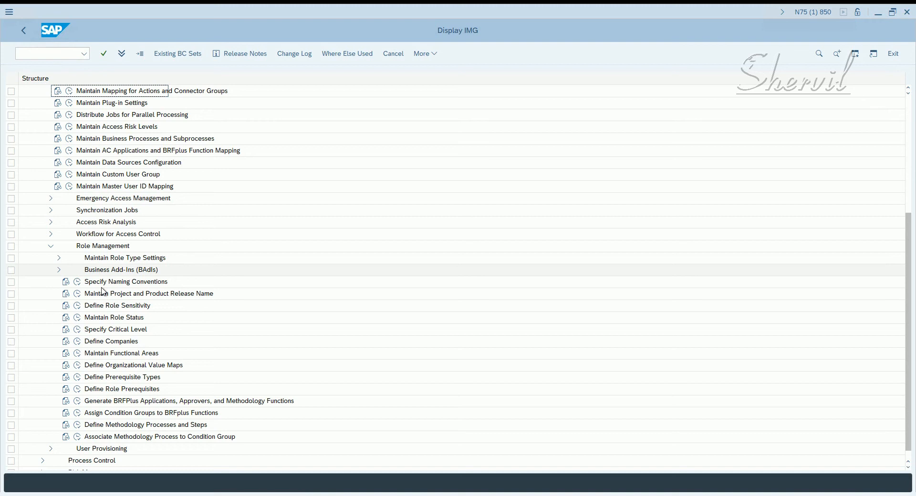
mouse_move(115, 394)
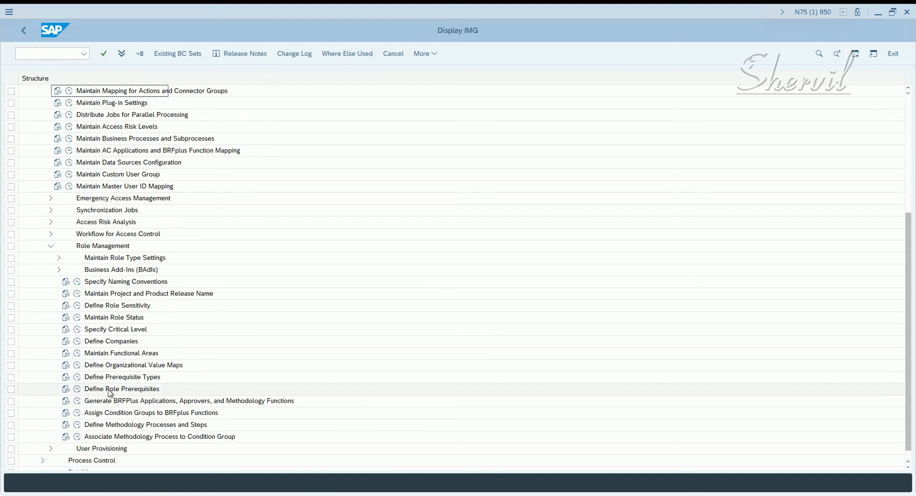
mouse_move(92, 316)
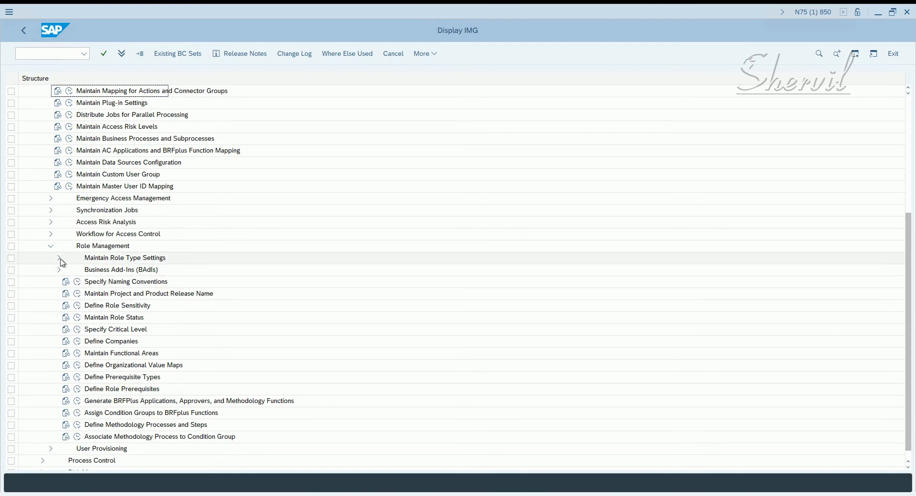
Step: Expand Maintain Role Type Settings and point out its three role-type activities
left_click(58, 258)
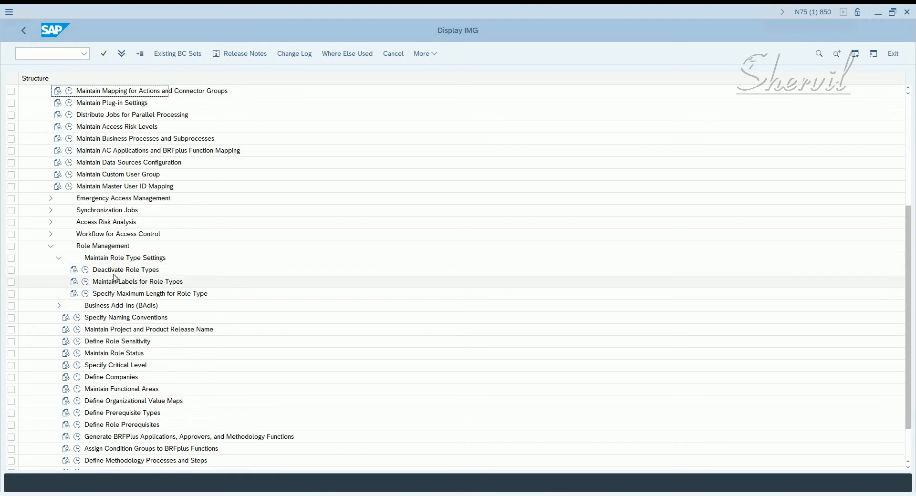
left_click(125, 269)
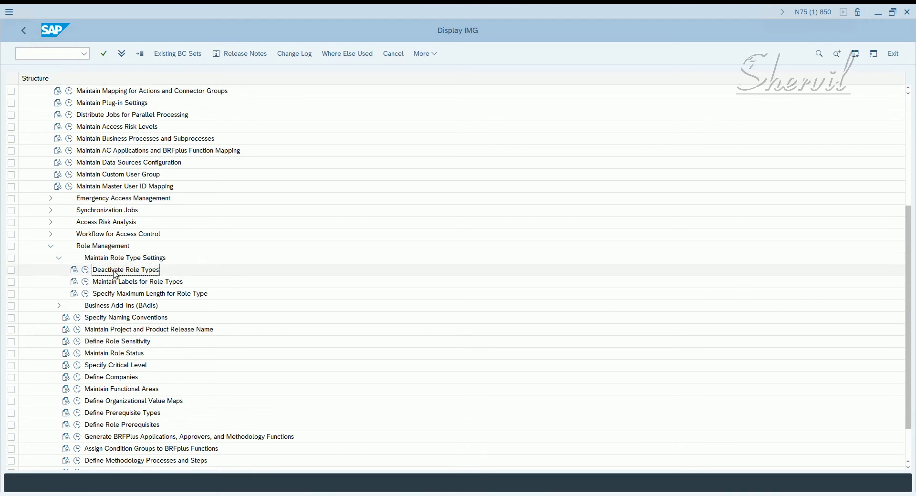
left_click(137, 281)
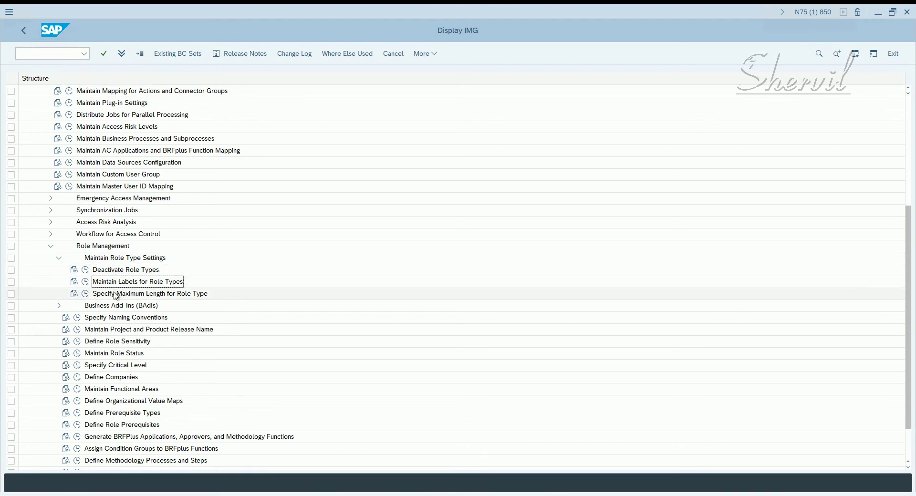
left_click(150, 292)
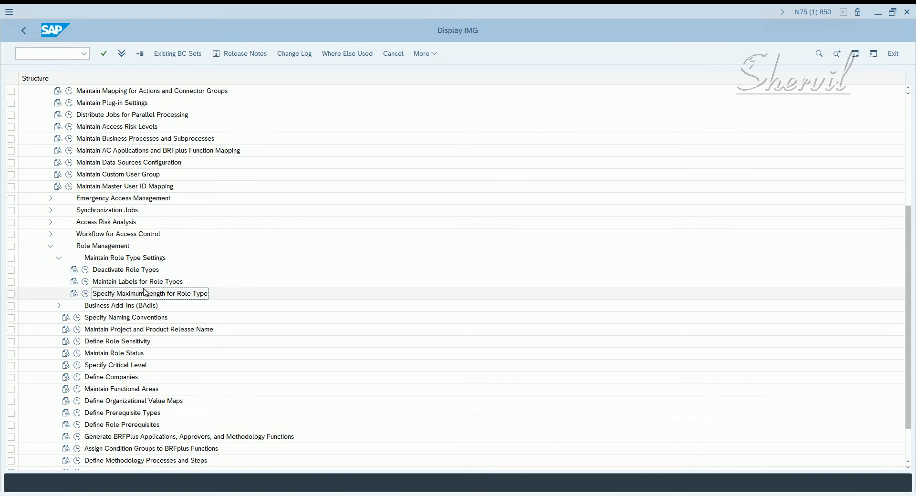
mouse_move(183, 301)
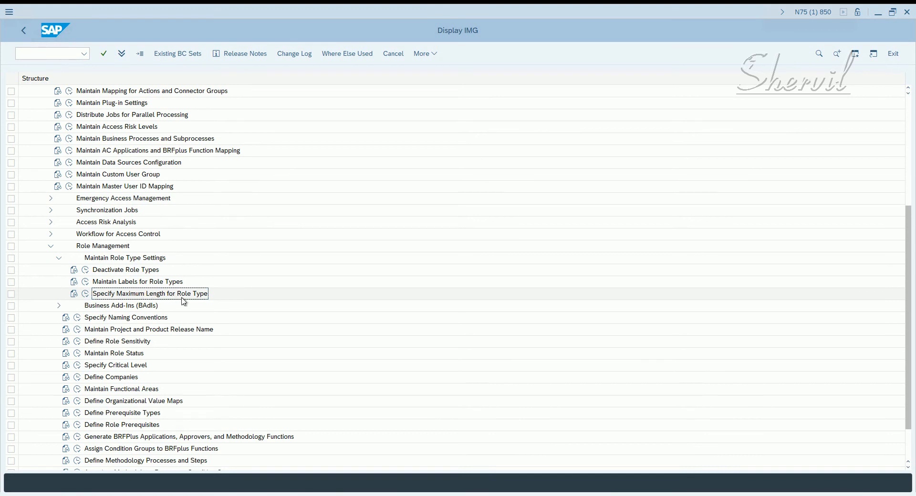
mouse_move(134, 267)
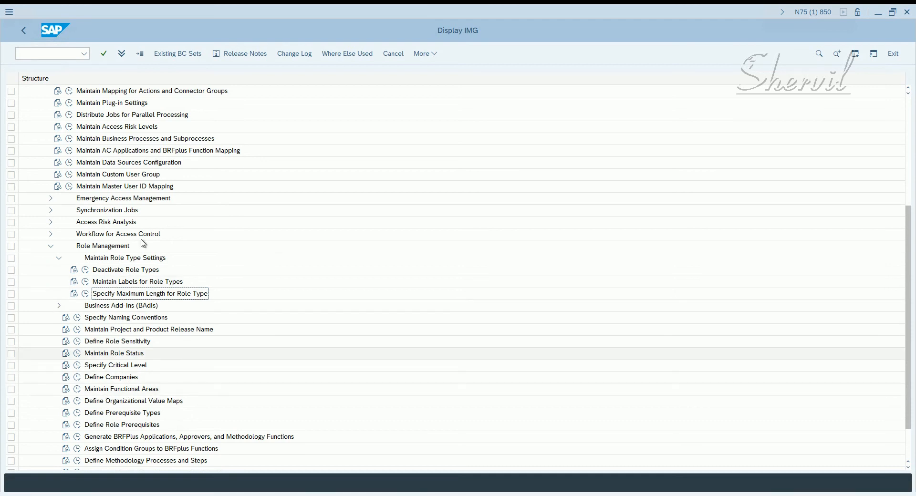
mouse_move(115, 219)
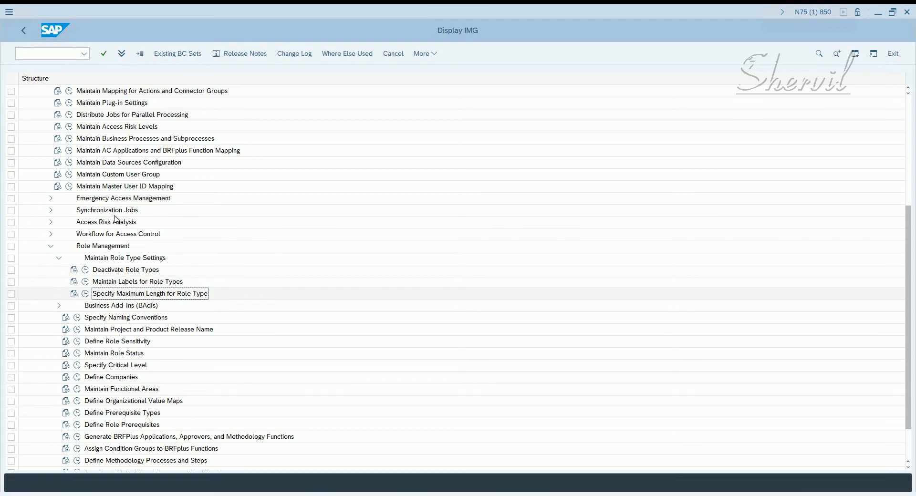
Step: Point out Maintain Business Processes and scroll through the Role Management activity list
left_click(145, 138)
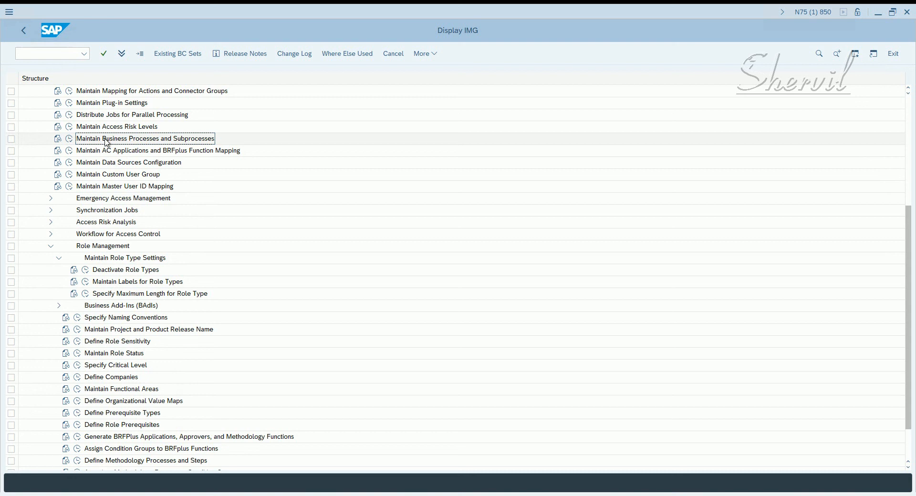
mouse_move(190, 143)
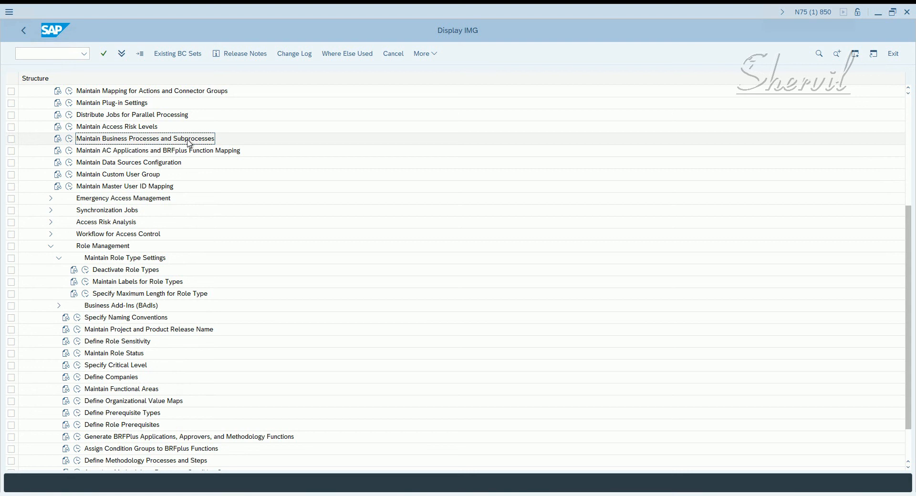
mouse_move(127, 178)
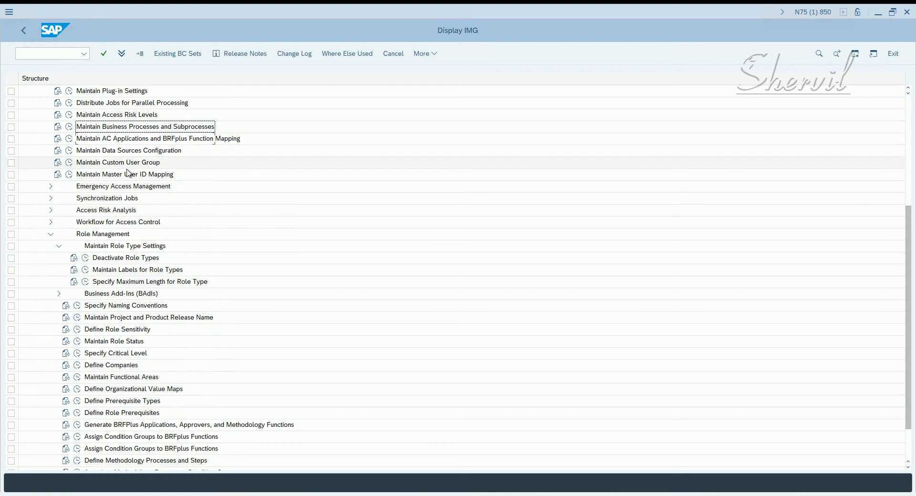
scroll("up", 3)
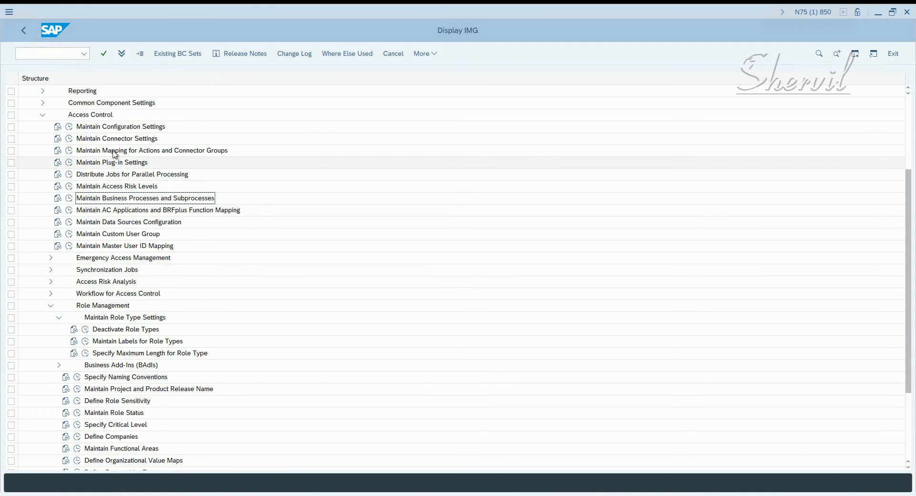
mouse_move(92, 214)
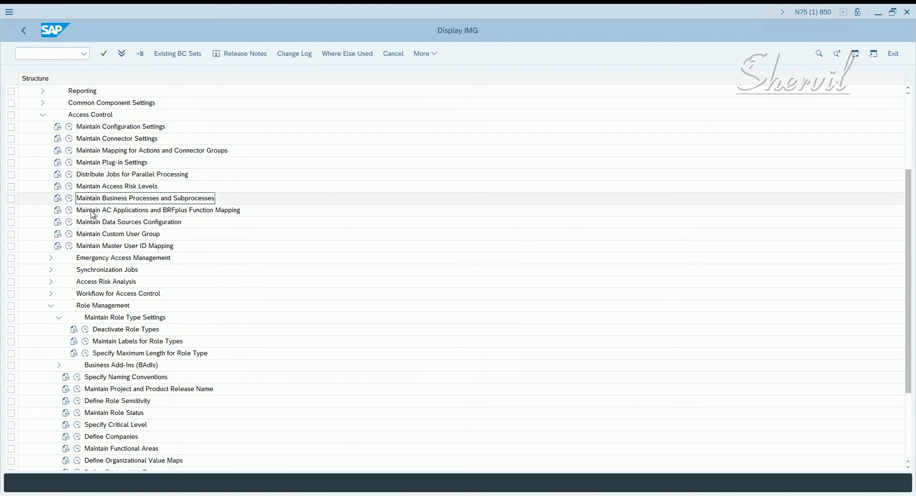
mouse_move(99, 201)
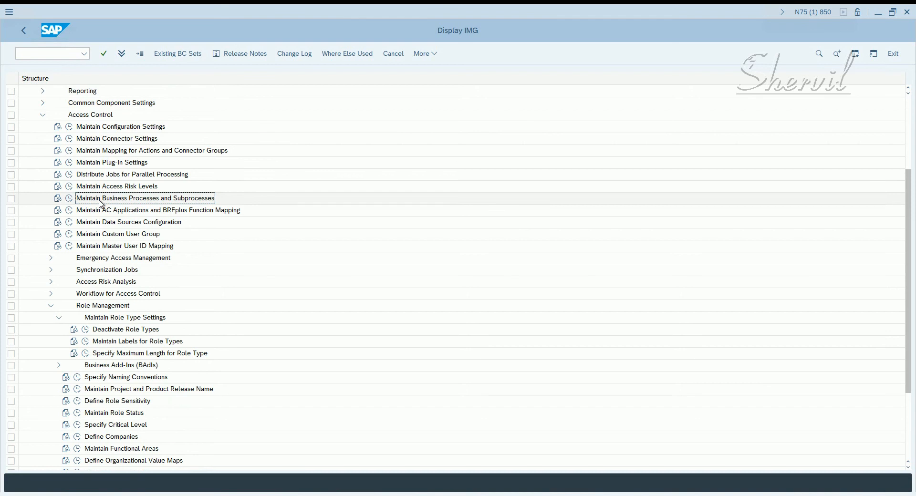
mouse_move(95, 214)
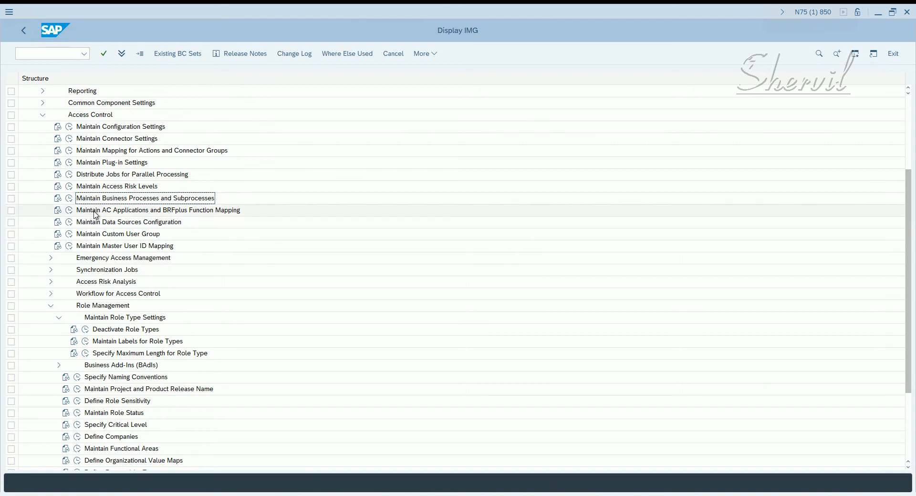
mouse_move(88, 121)
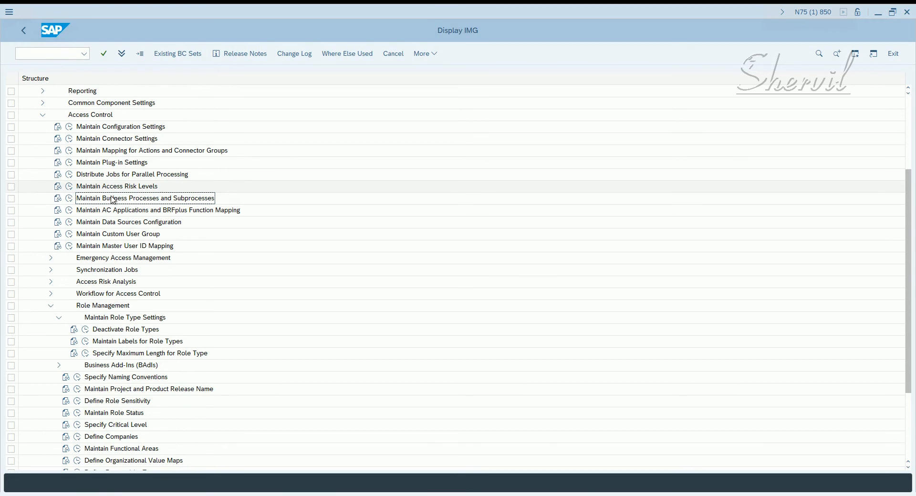
mouse_move(123, 206)
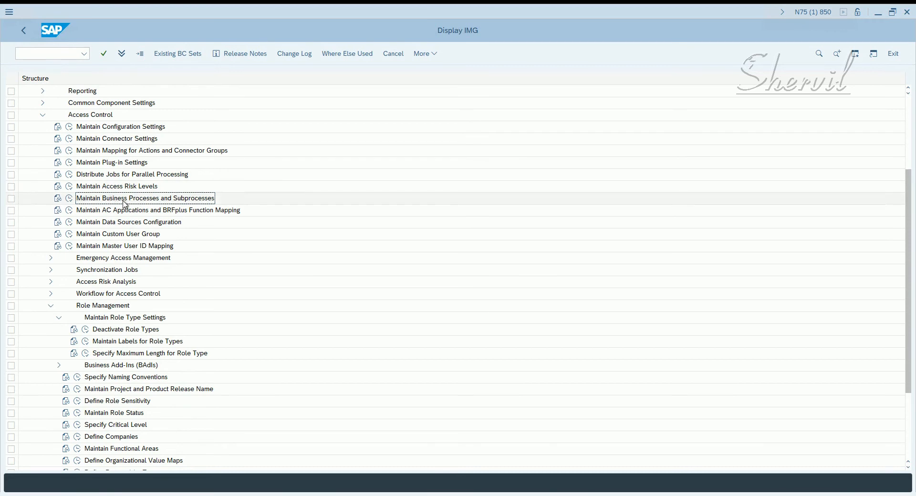
mouse_move(144, 332)
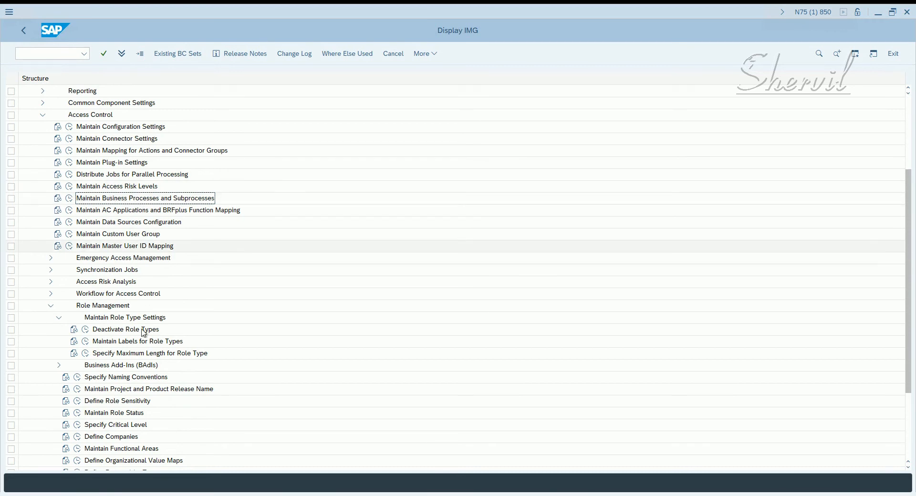
scroll("down", 3)
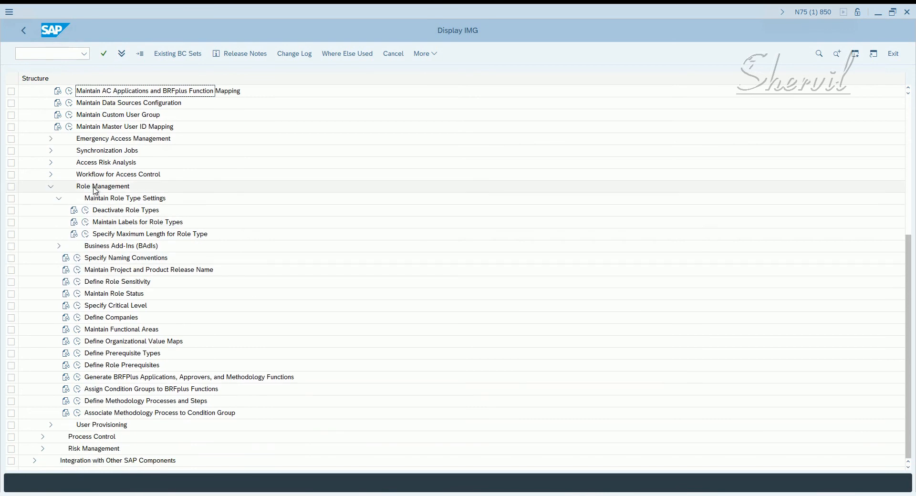
mouse_move(123, 396)
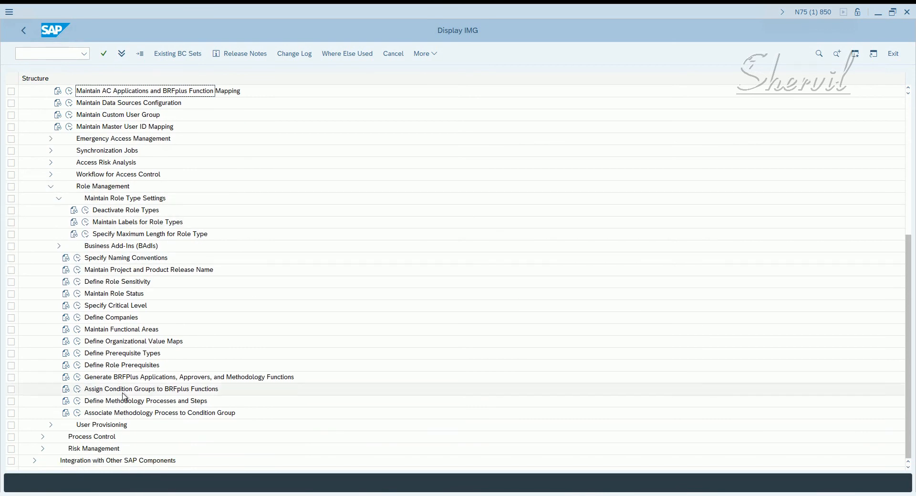
mouse_move(102, 186)
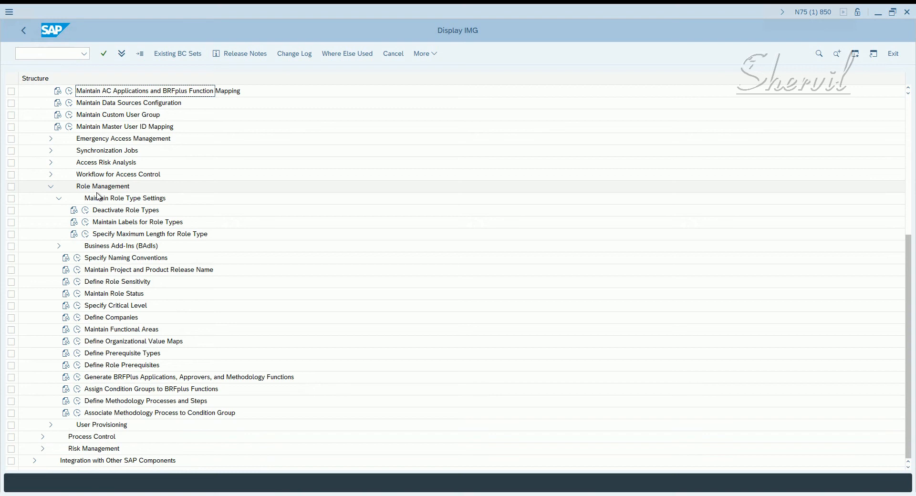
mouse_move(104, 219)
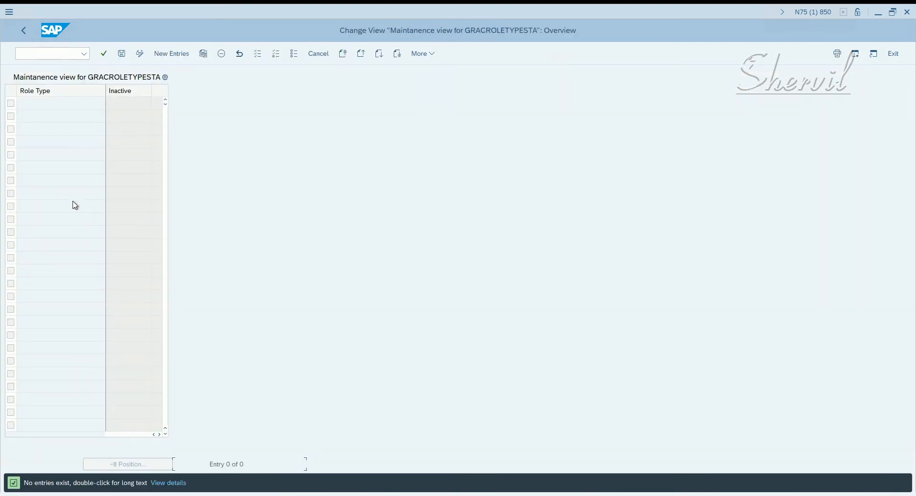
Step: Start new entries and add Group as the first role type, marked inactive
left_click(171, 53)
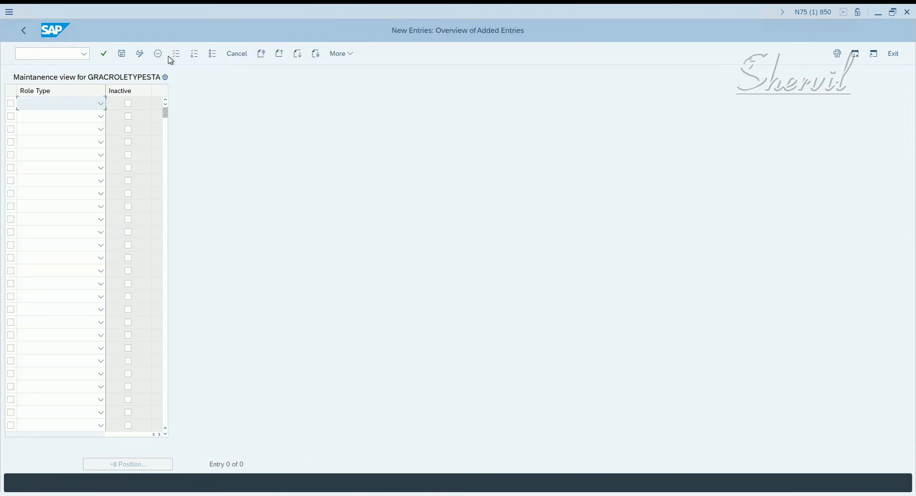
left_click(58, 103)
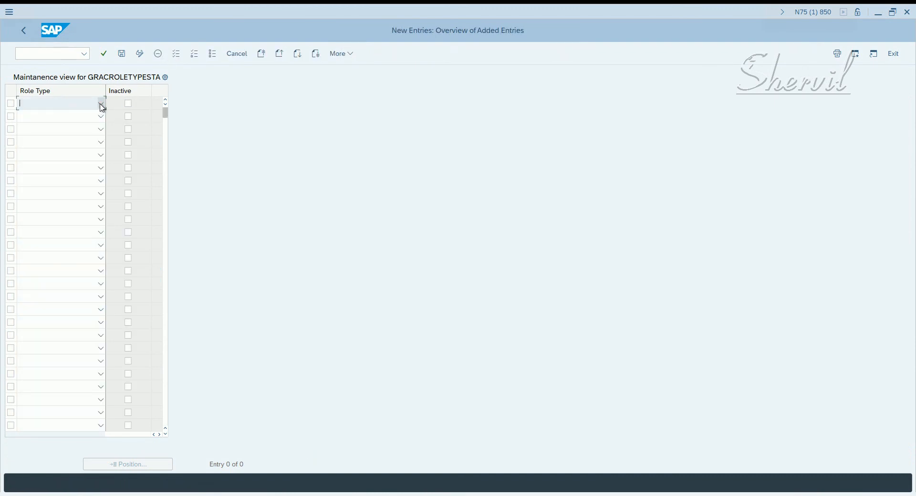
left_click(100, 103)
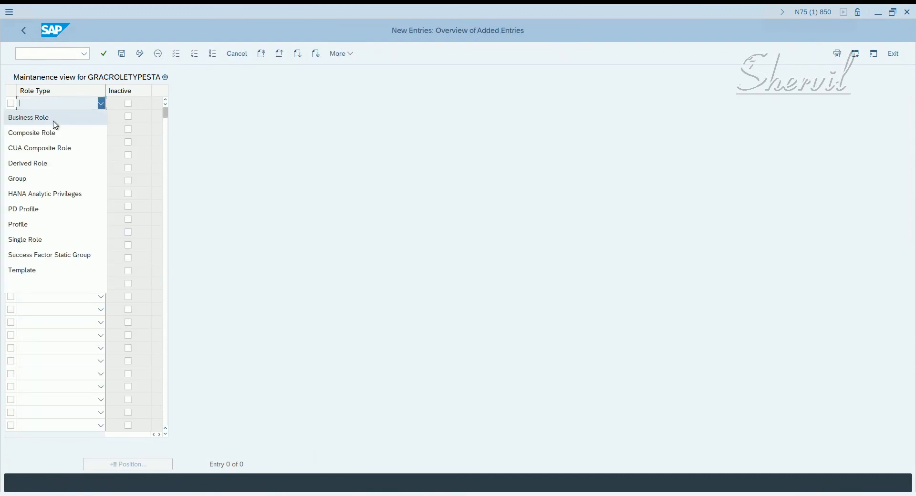
mouse_move(30, 233)
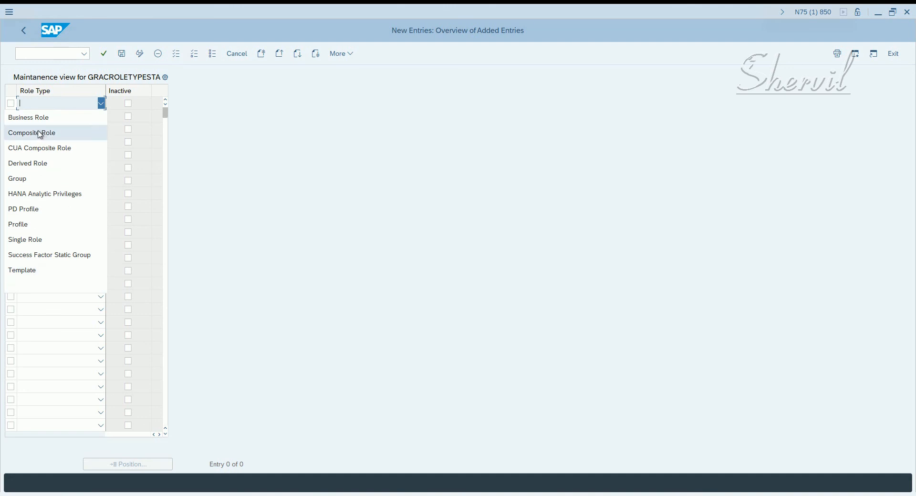
mouse_move(46, 117)
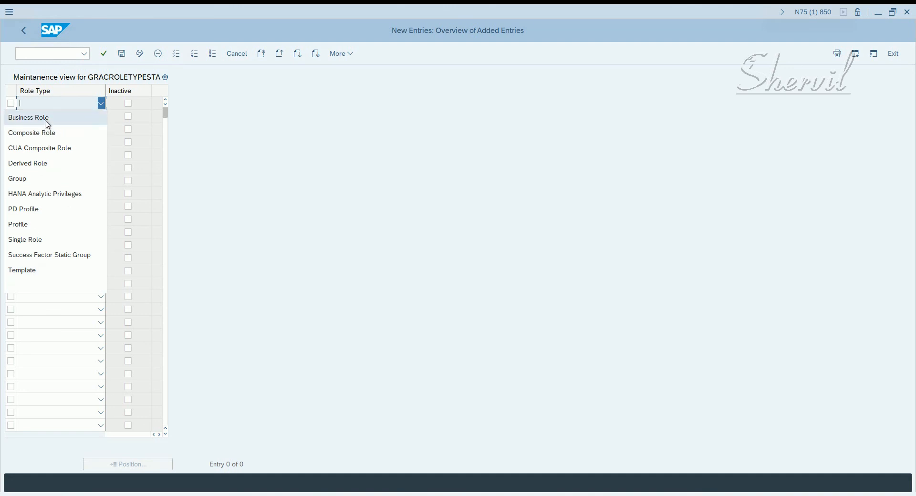
mouse_move(32, 132)
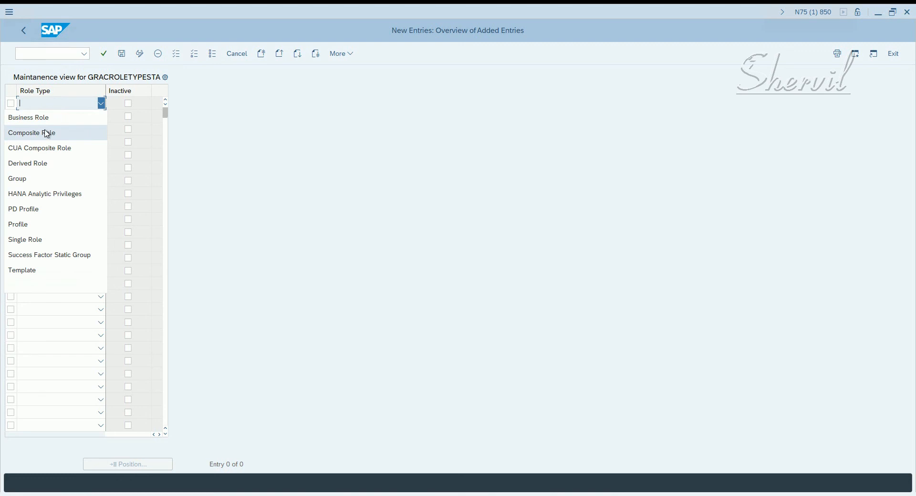
mouse_move(47, 118)
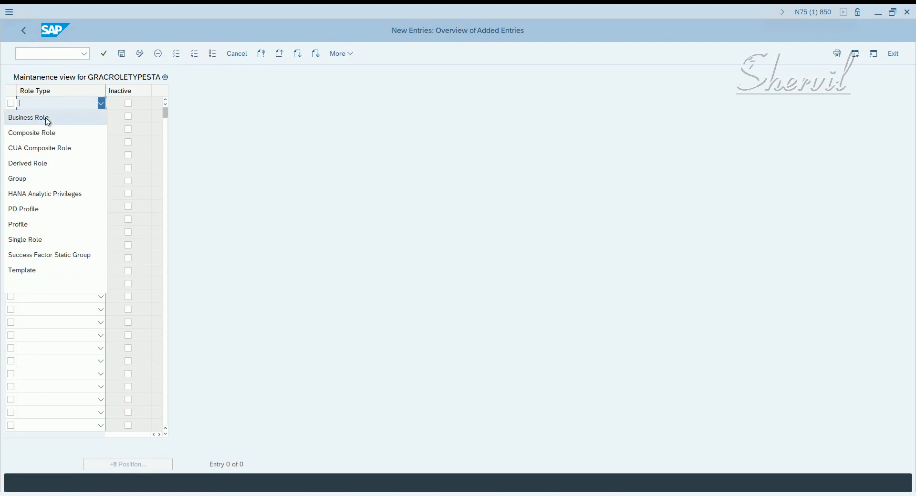
mouse_move(31, 132)
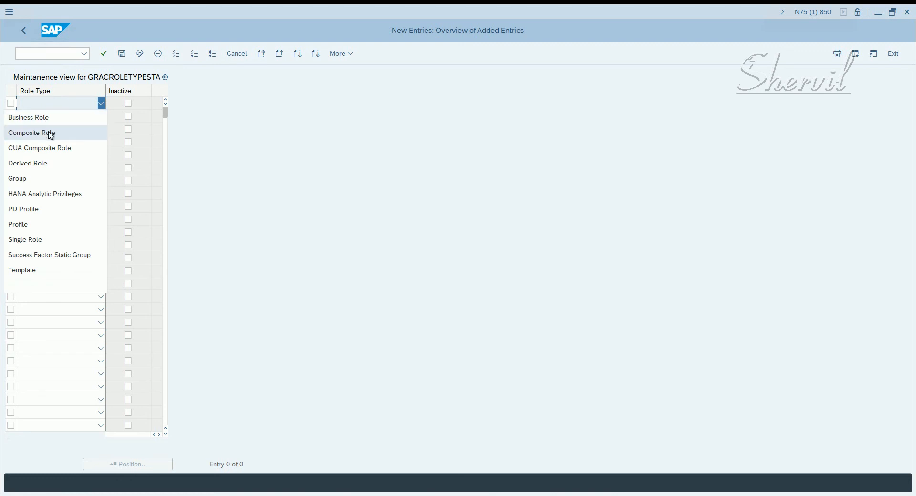
mouse_move(41, 178)
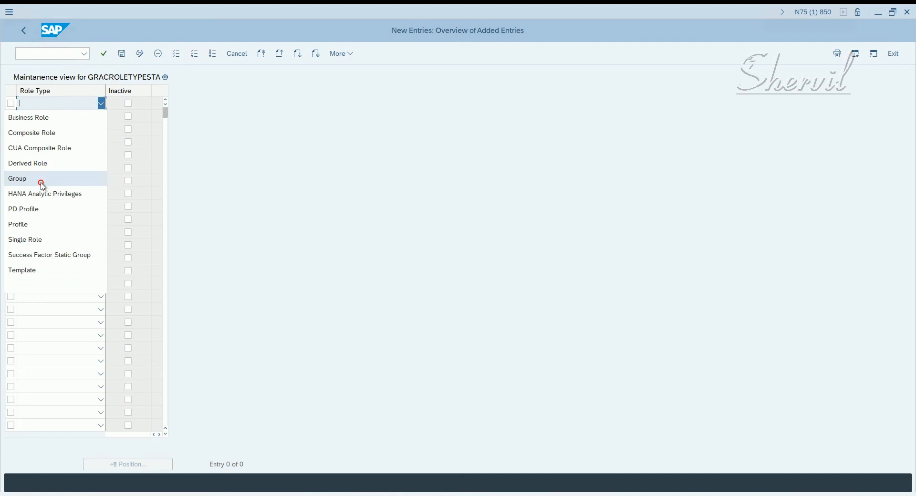
left_click(17, 179)
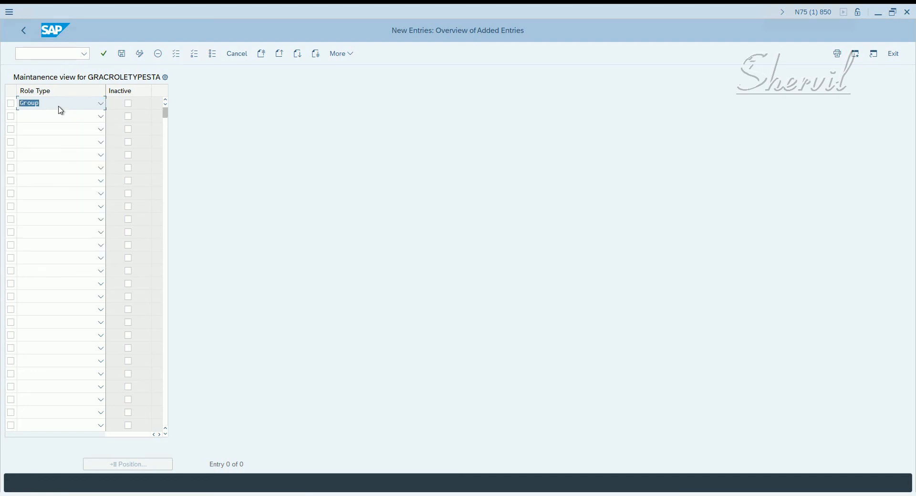
mouse_move(100, 110)
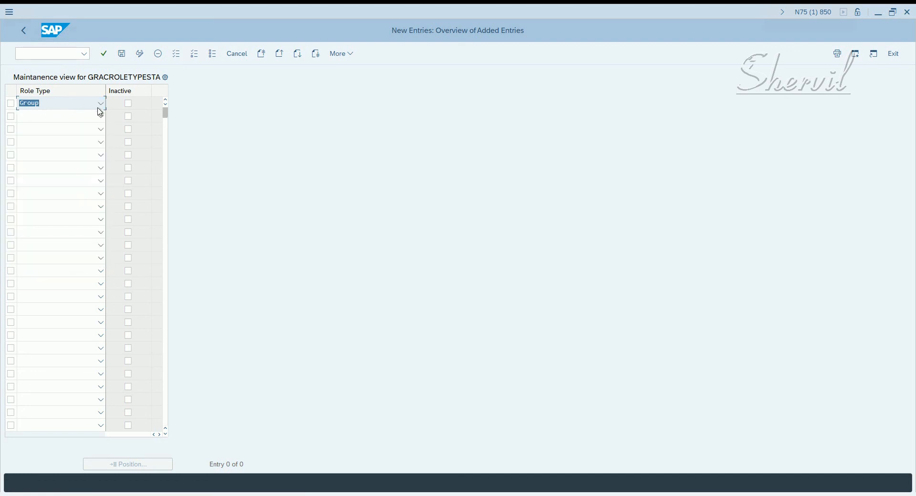
left_click(128, 103)
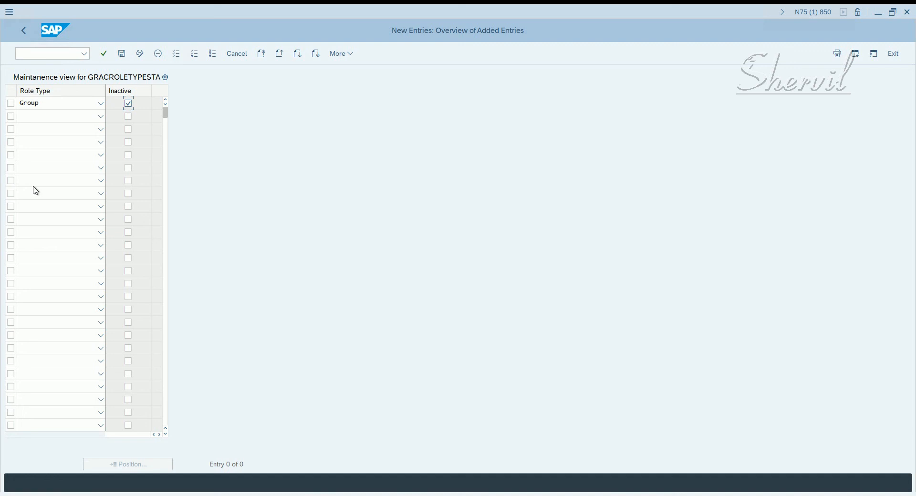
mouse_move(59, 193)
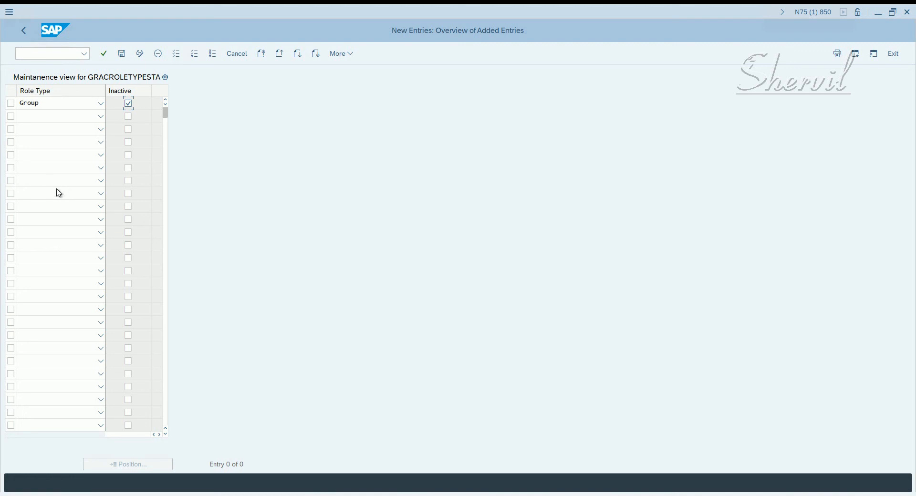
mouse_move(50, 196)
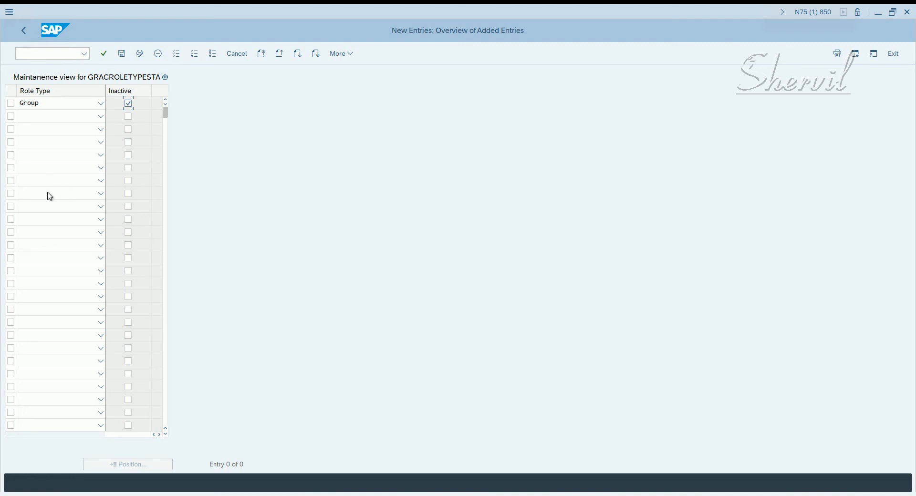
mouse_move(70, 121)
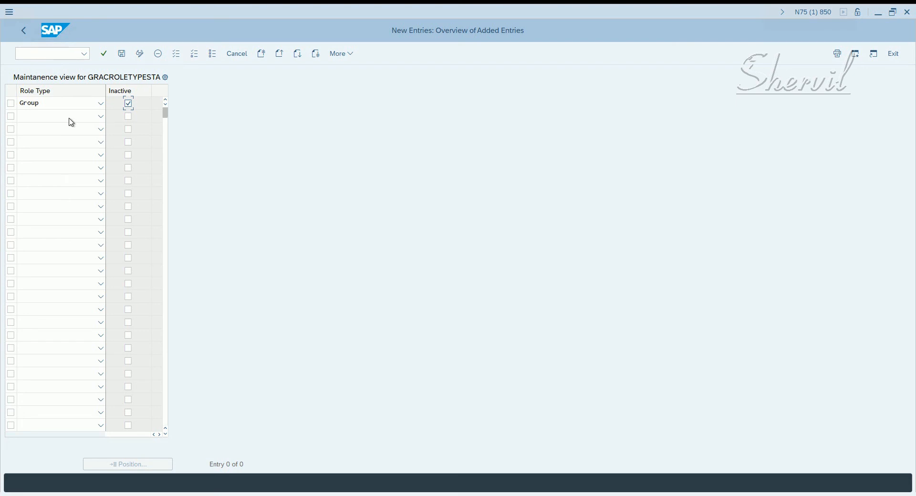
Step: Add PD Profile as the second role type, marked inactive
left_click(100, 115)
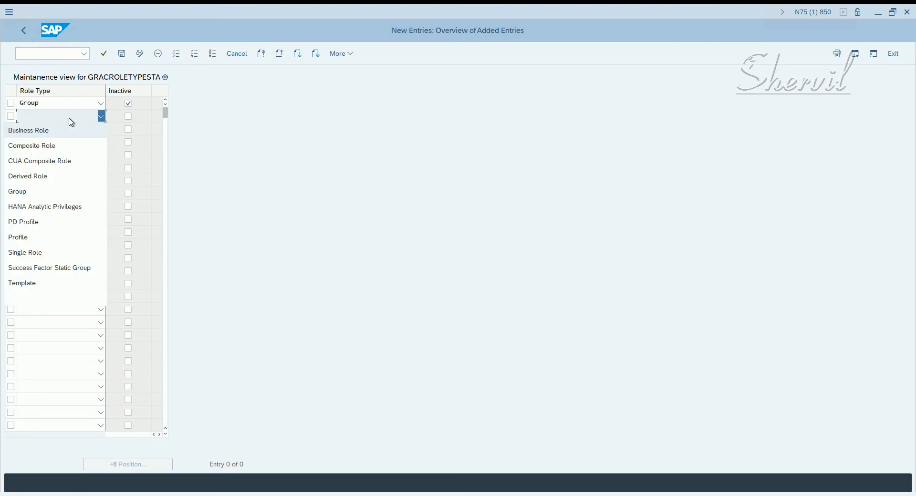
mouse_move(27, 175)
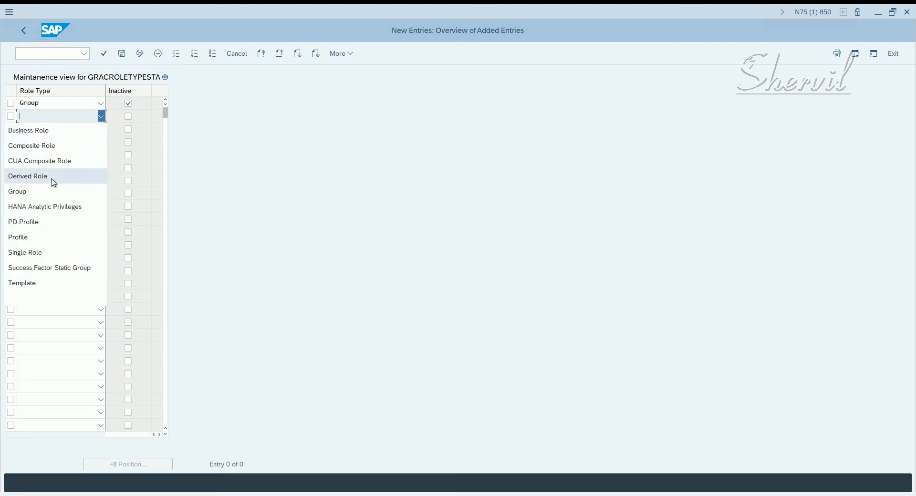
mouse_move(46, 194)
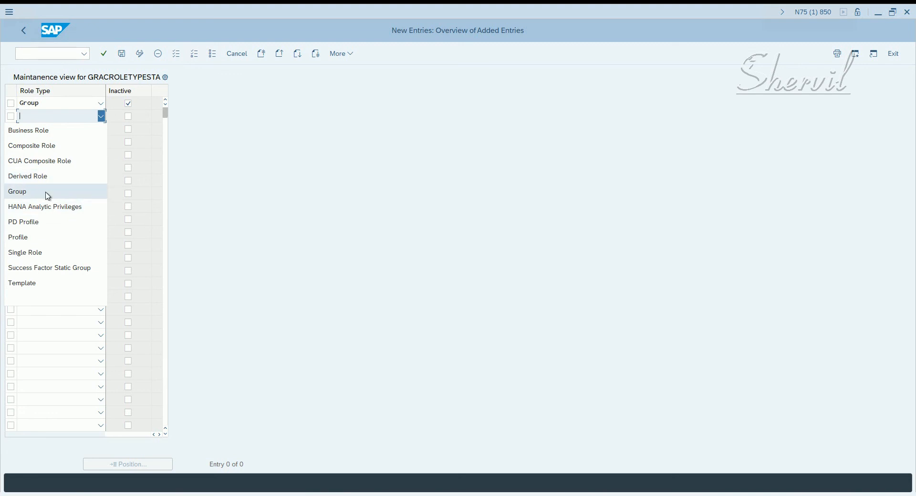
left_click(44, 206)
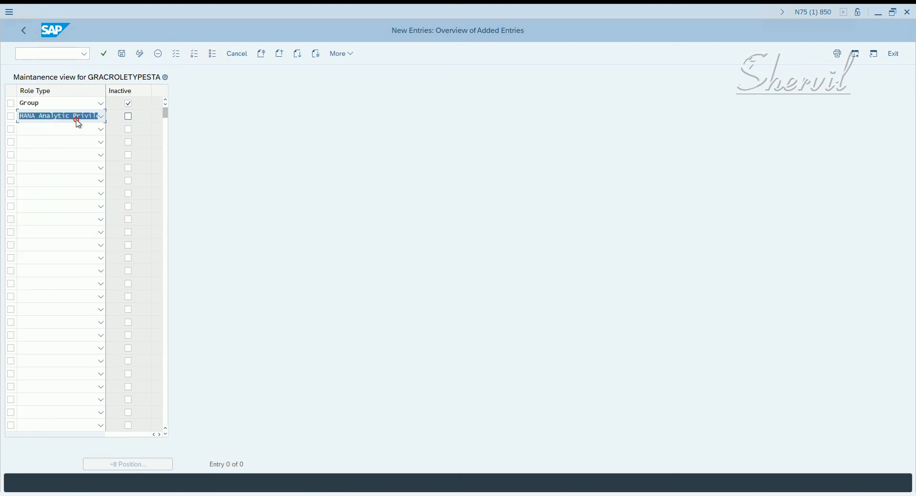
left_click(100, 115)
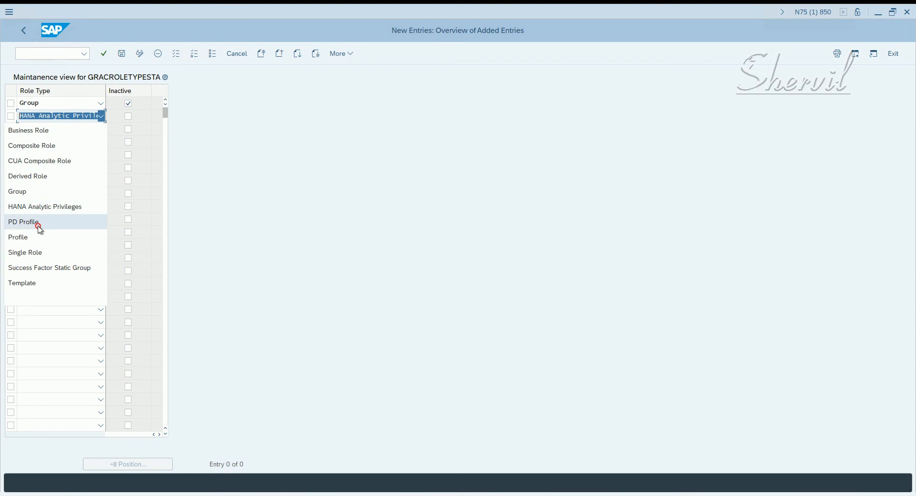
left_click(23, 221)
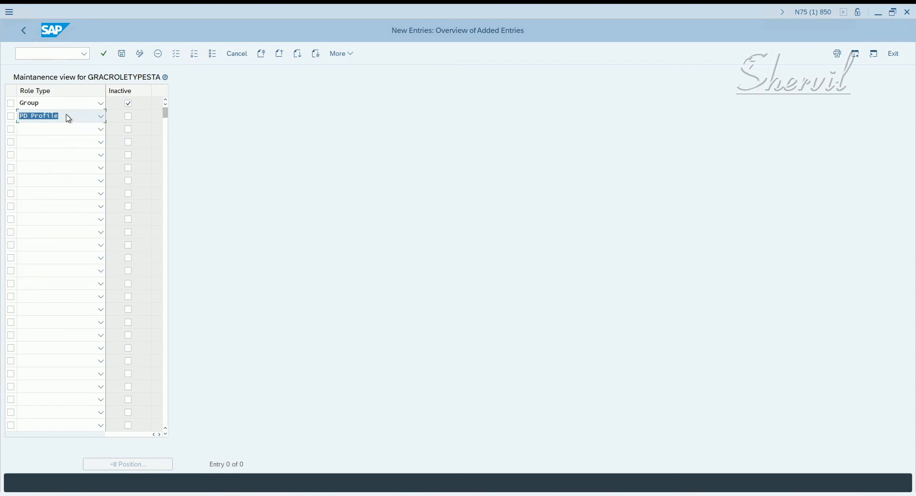
mouse_move(75, 123)
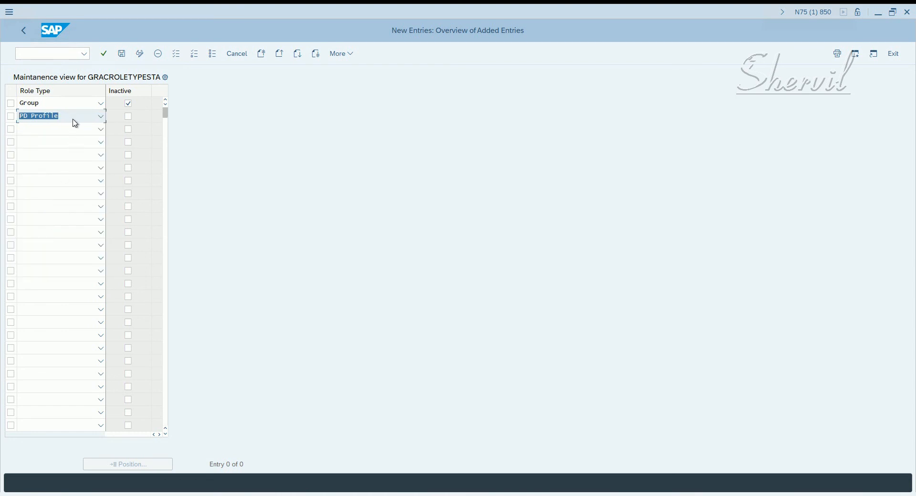
mouse_move(80, 142)
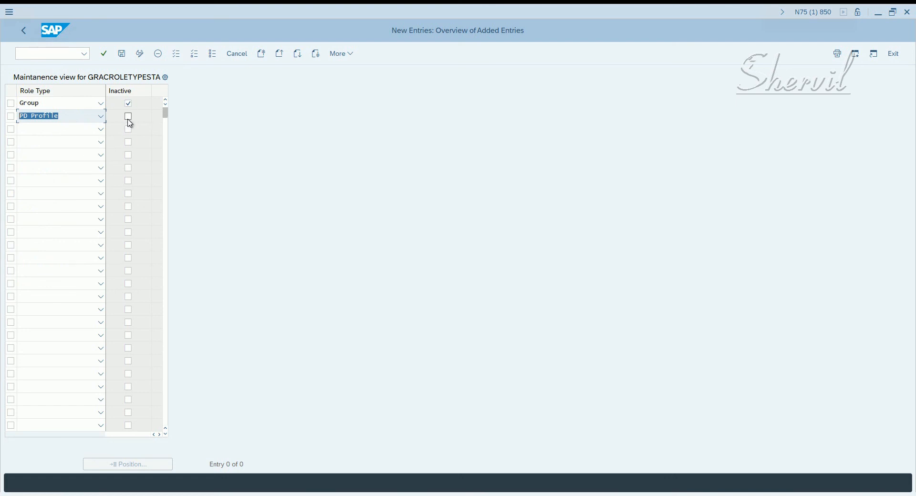
left_click(128, 116)
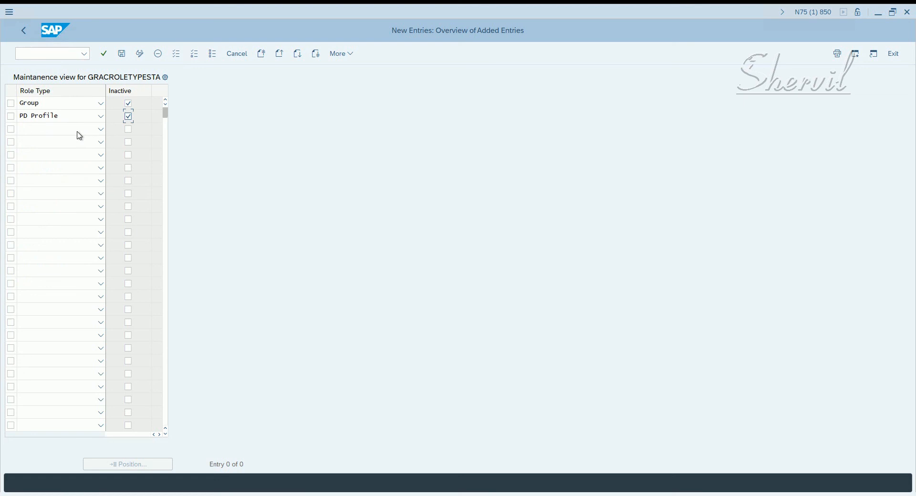
mouse_move(64, 130)
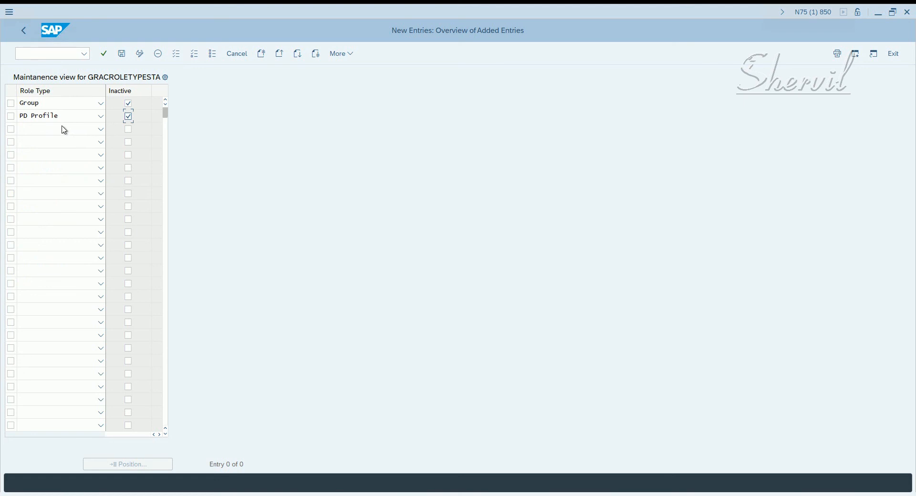
mouse_move(65, 134)
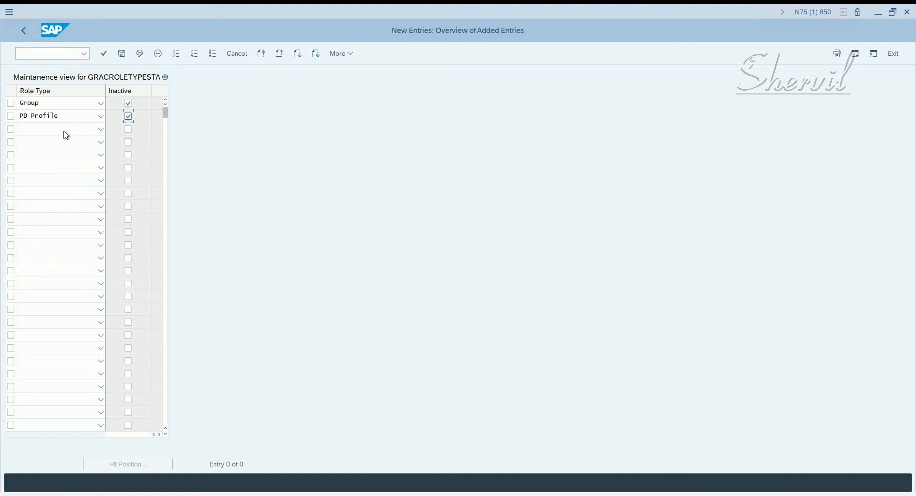
Step: Add Profile, Success Factor Static Group and Template role types, marking Template inactive
left_click(100, 128)
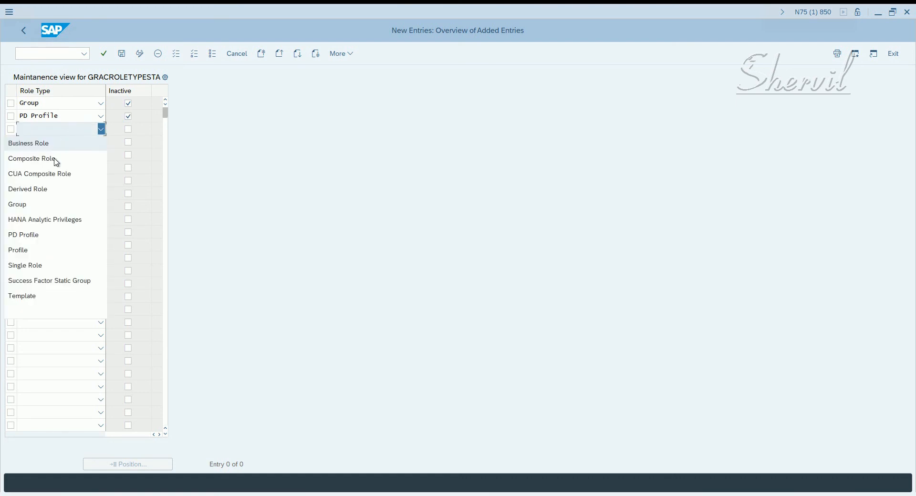
mouse_move(48, 280)
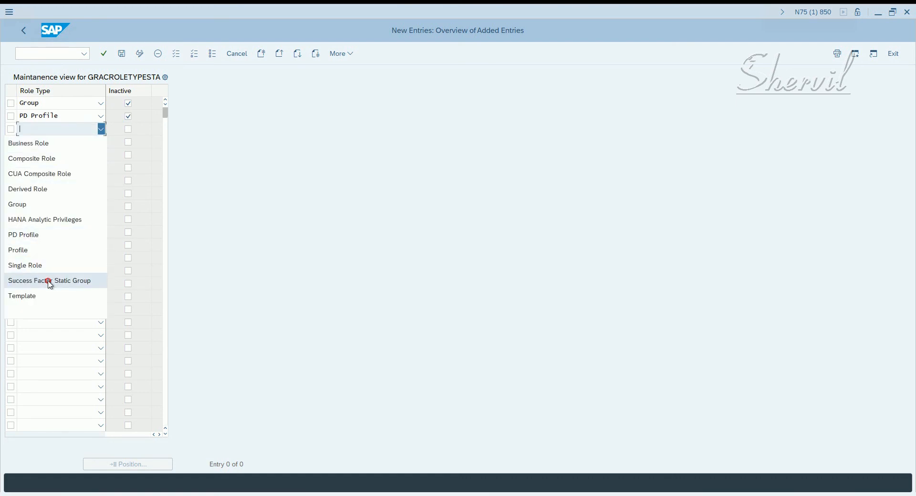
left_click(17, 250)
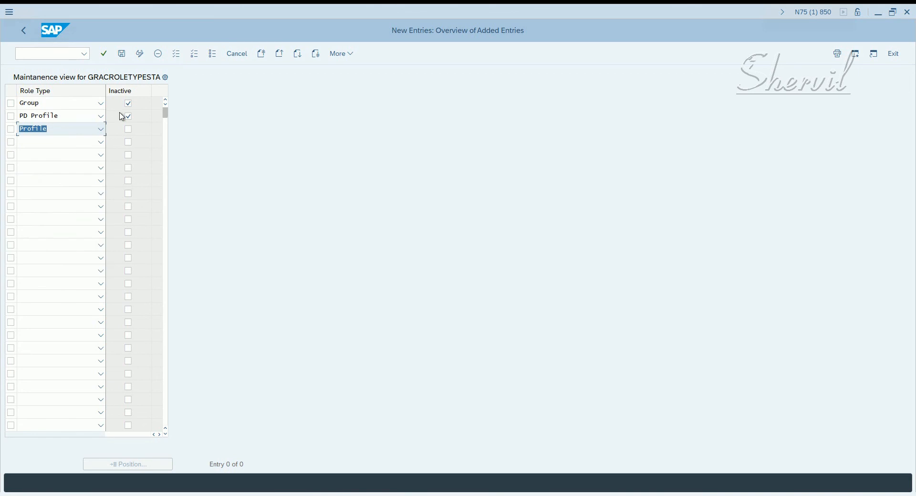
left_click(100, 142)
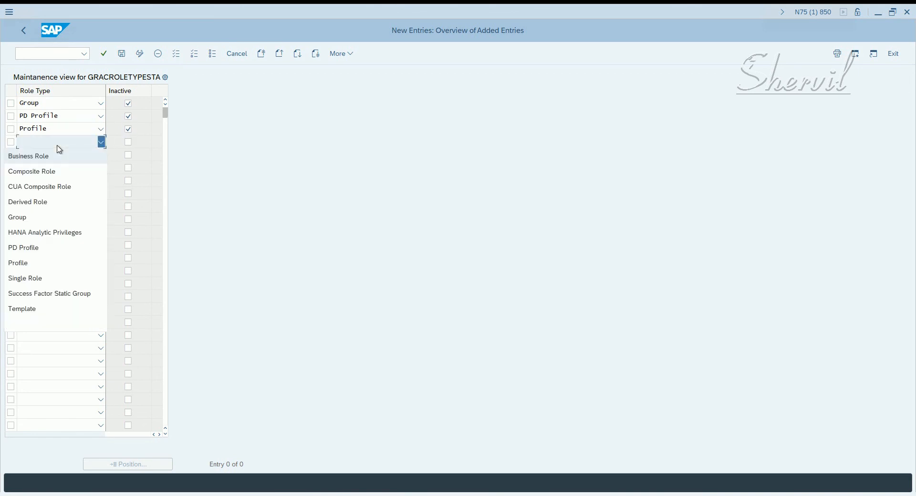
left_click(49, 293)
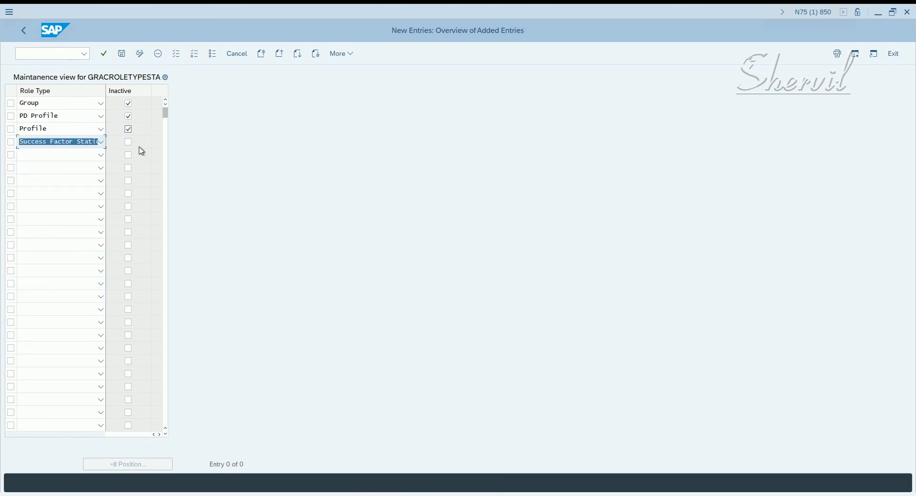
left_click(100, 155)
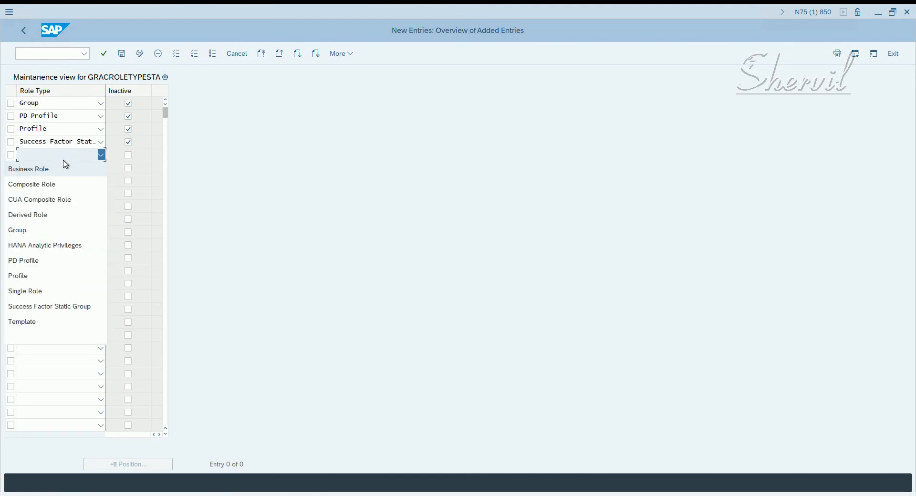
left_click(22, 321)
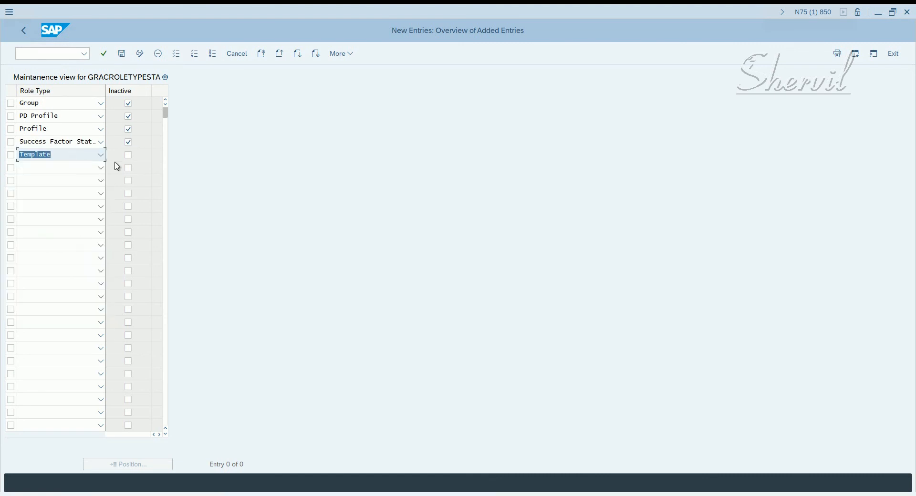
left_click(128, 154)
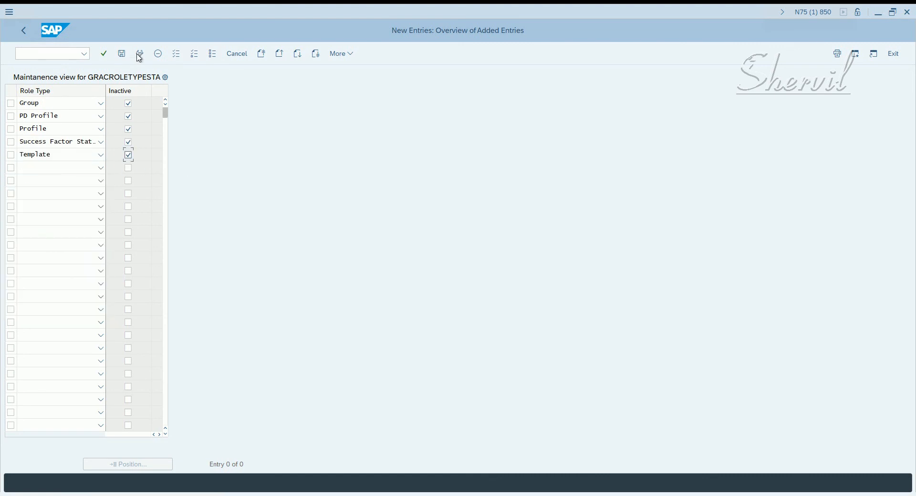
Step: Save the entries and confirm the BRM Configuration customizing request
left_click(121, 53)
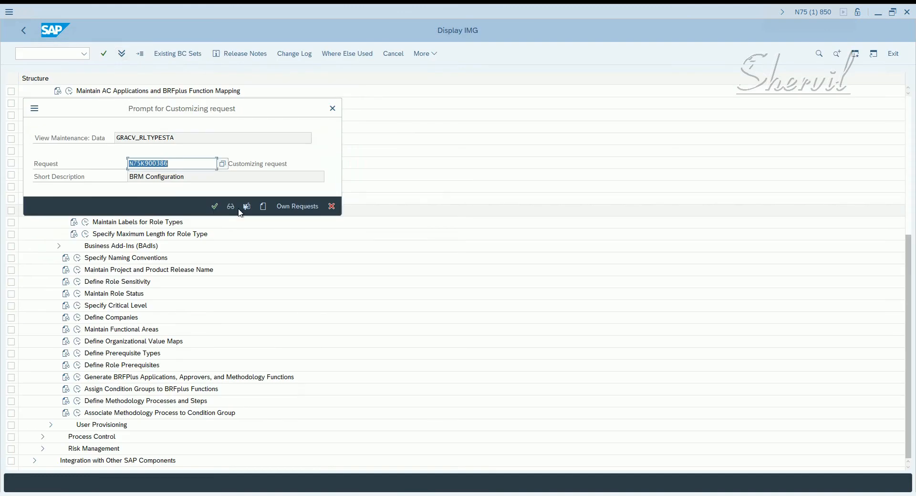
mouse_move(217, 188)
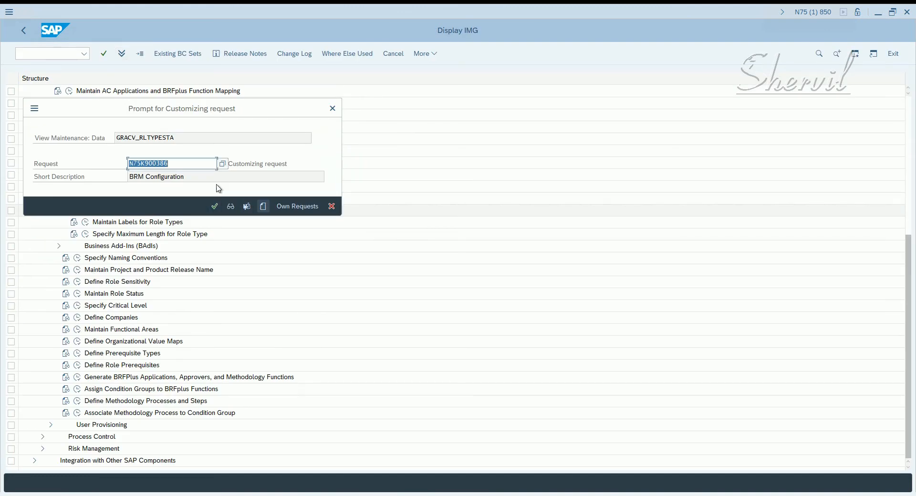
left_click_drag(181, 108, 303, 90)
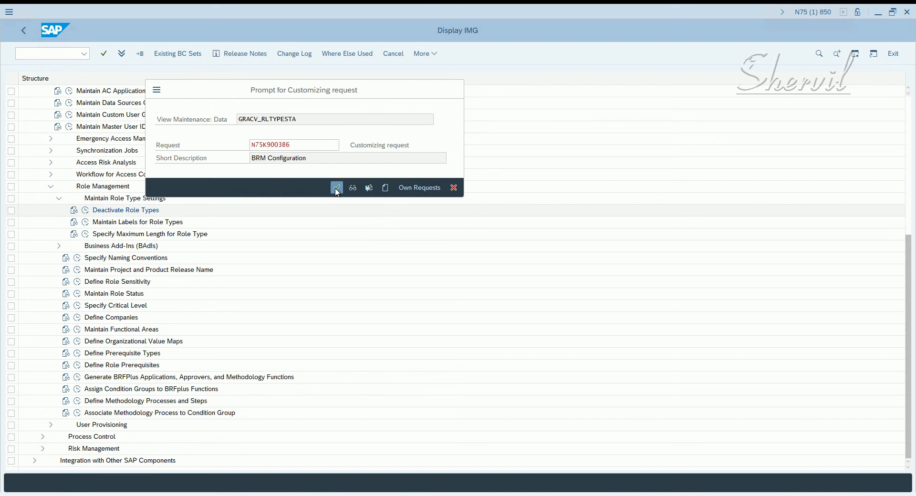
left_click(337, 188)
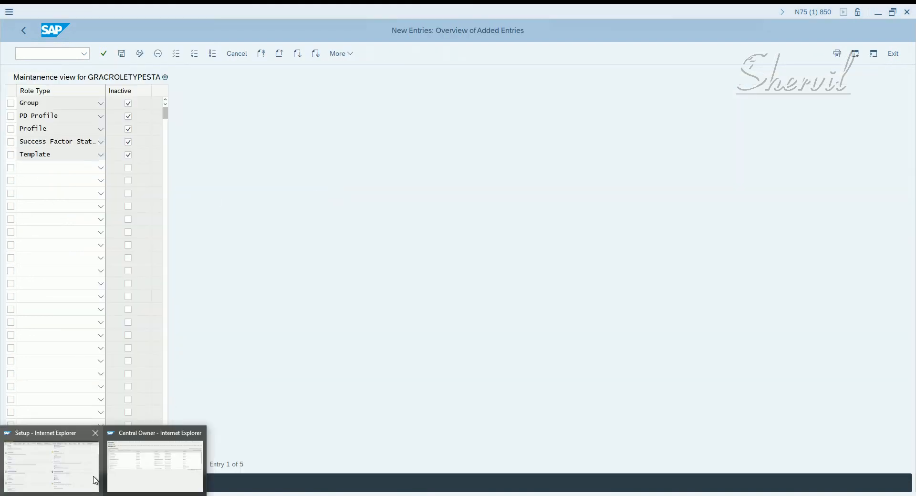
Step: In NWBC Access Management role maintenance, list the Create options: Business, Composite, Single Role
left_click(155, 464)
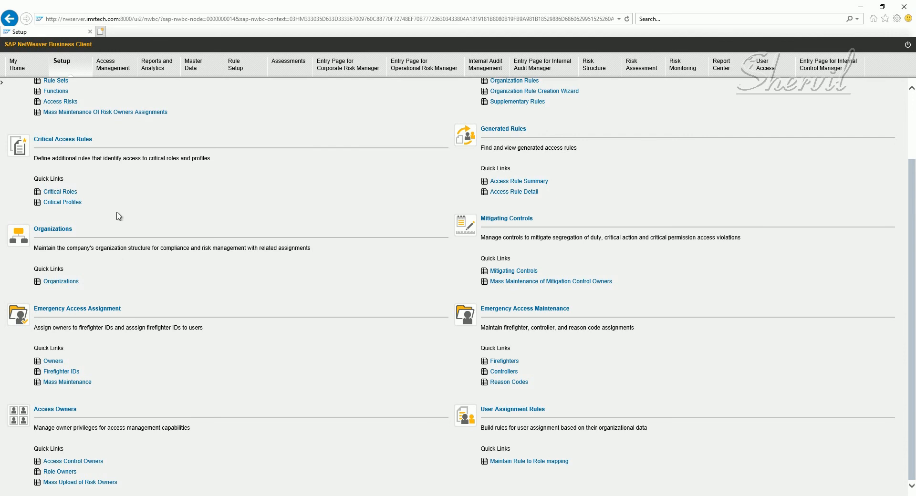
scroll("up", 3)
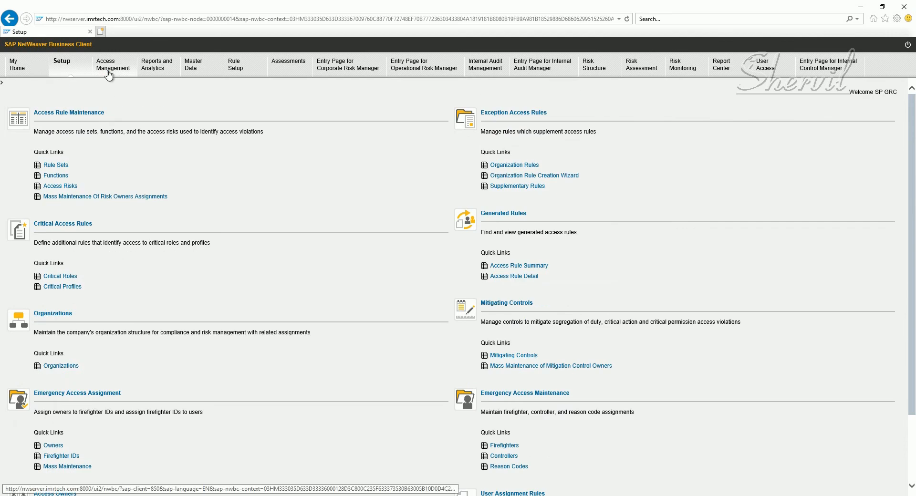
left_click(111, 64)
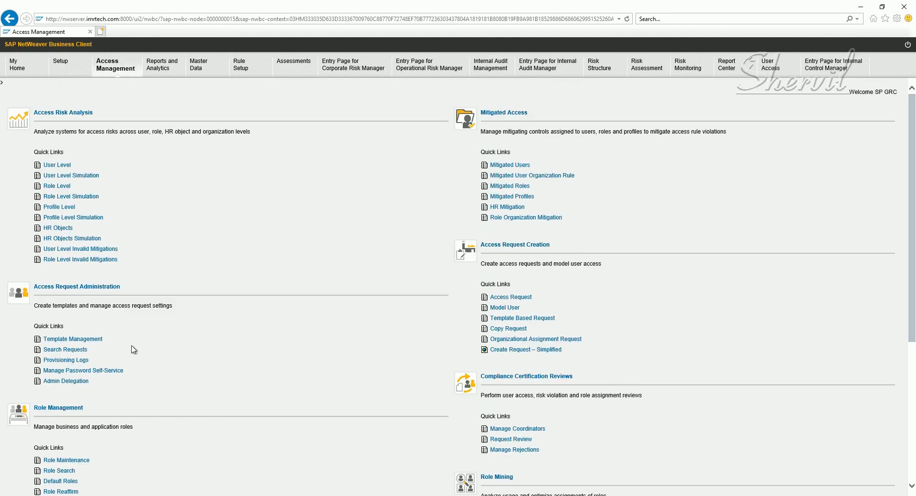
scroll("down", 3)
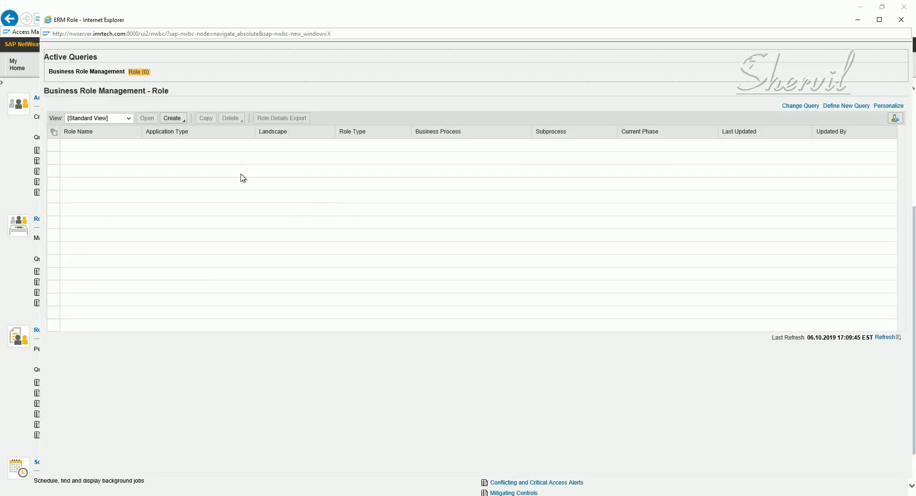
left_click(172, 118)
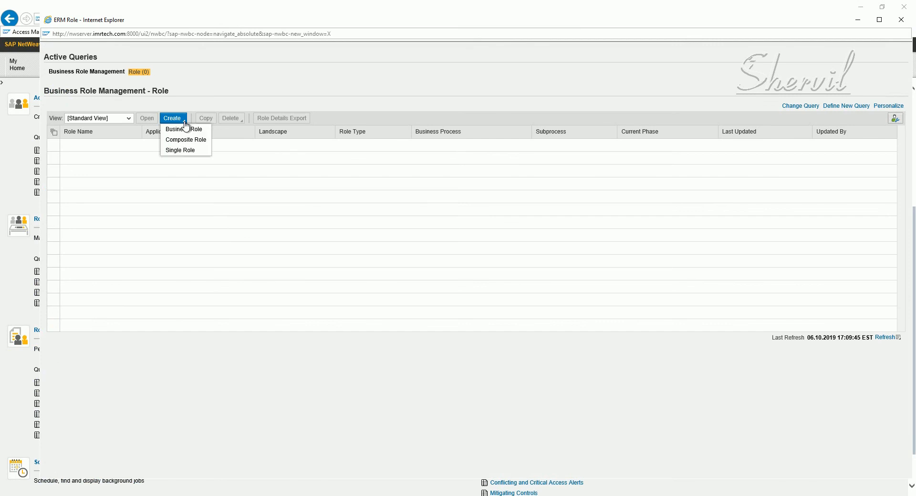
mouse_move(184, 128)
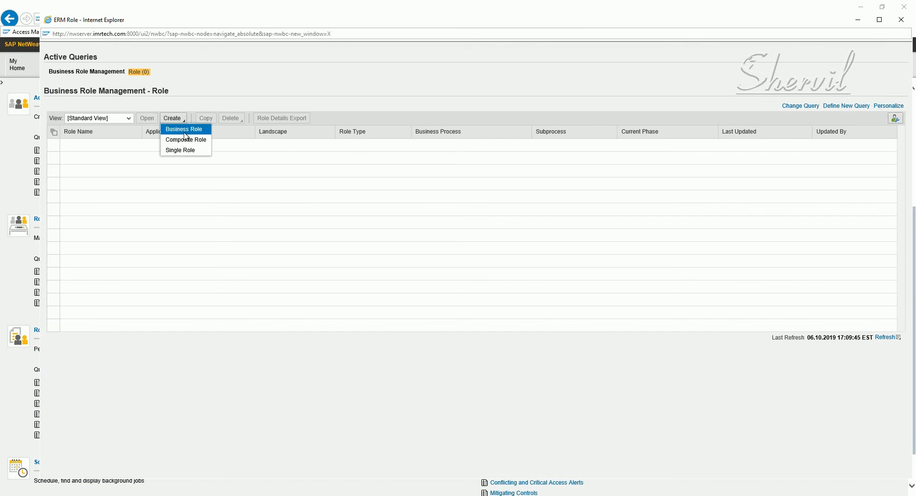
mouse_move(188, 151)
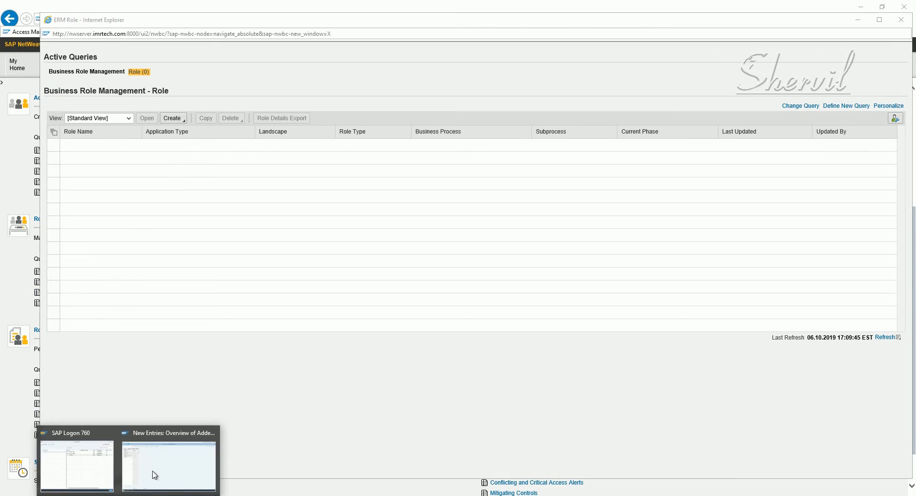
left_click(168, 464)
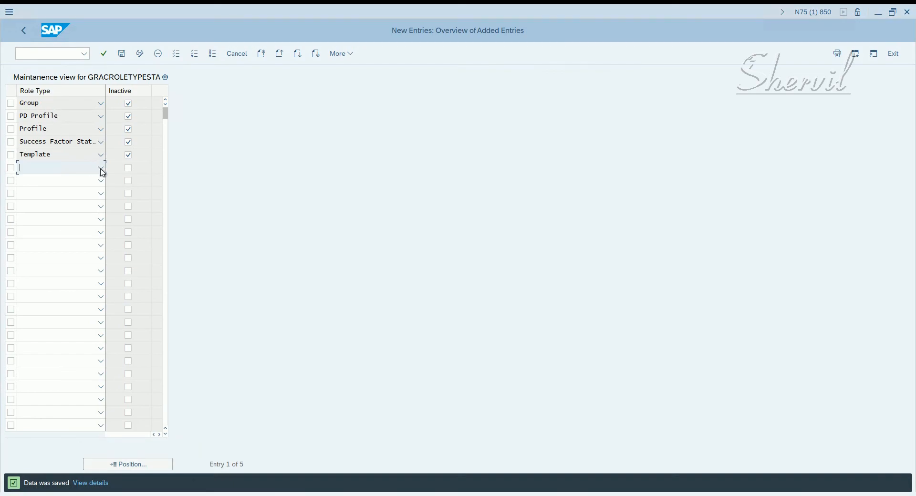
left_click(100, 168)
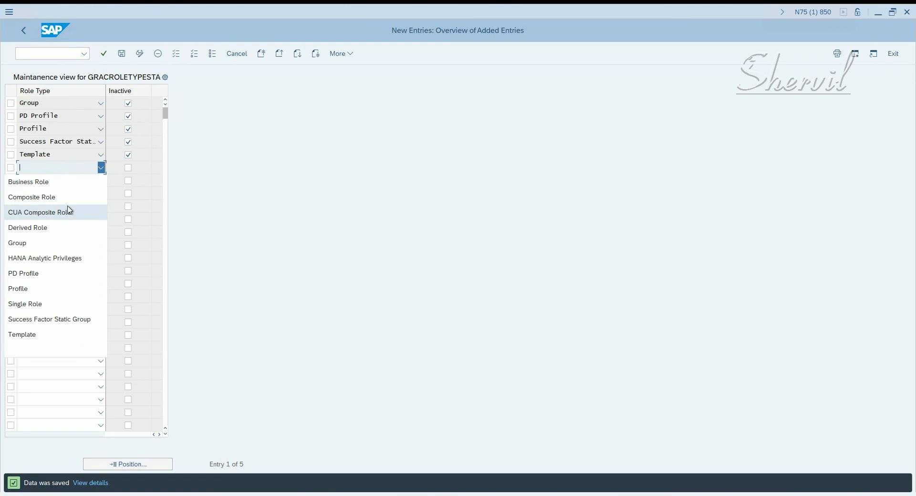
mouse_move(63, 227)
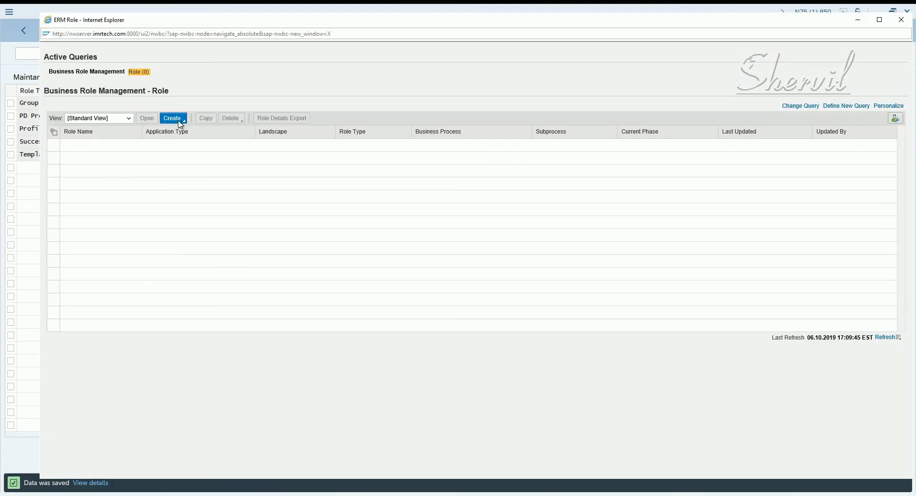
left_click(171, 119)
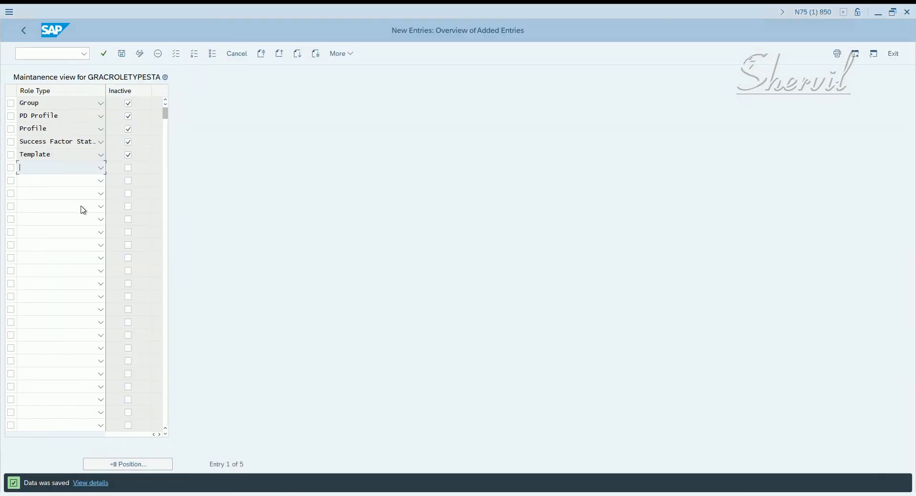
left_click(101, 168)
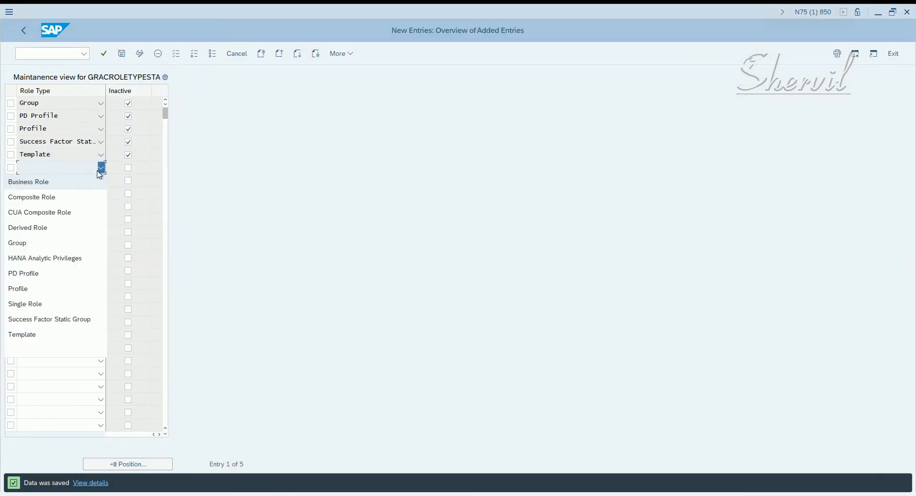
mouse_move(67, 267)
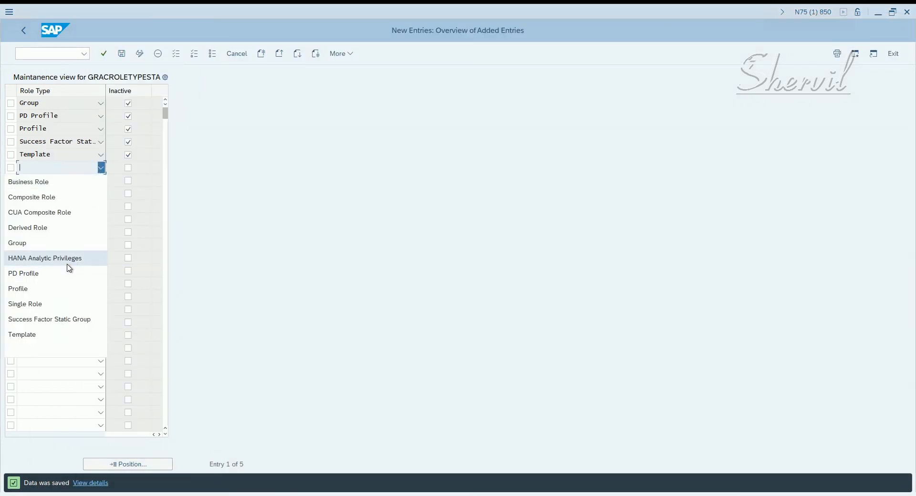
mouse_move(76, 272)
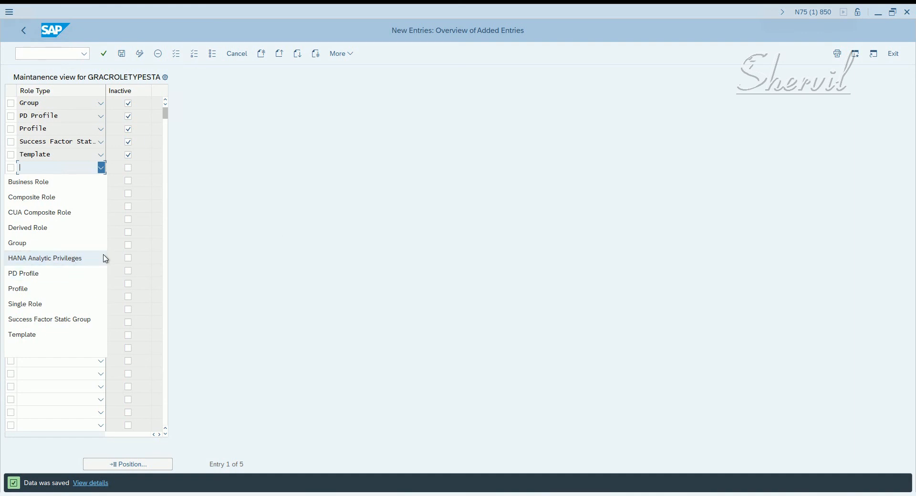
mouse_move(119, 274)
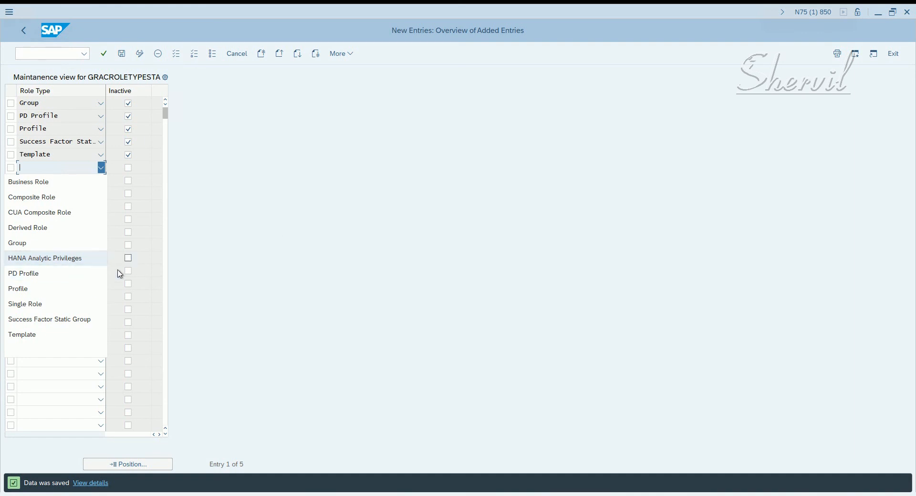
mouse_move(163, 249)
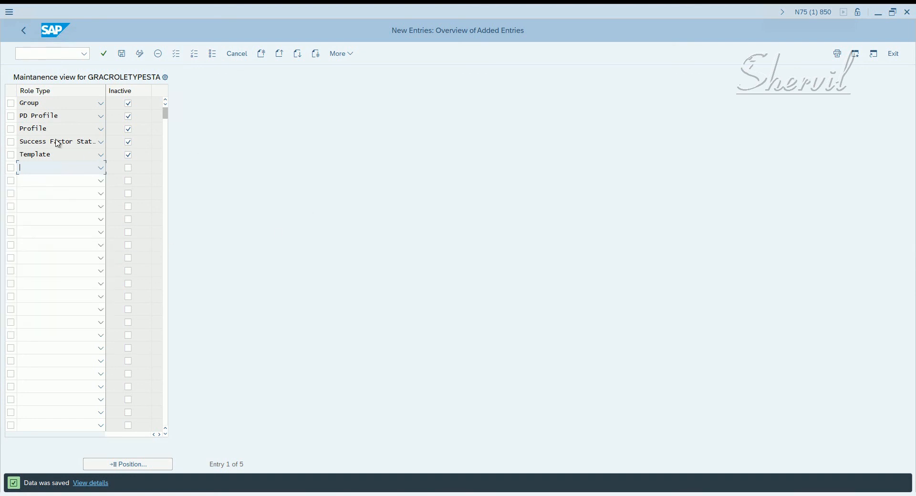
mouse_move(88, 118)
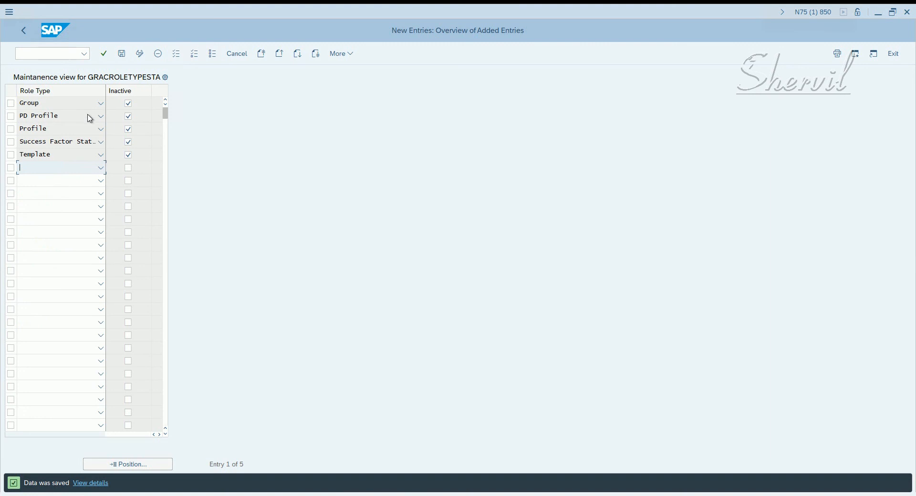
mouse_move(128, 103)
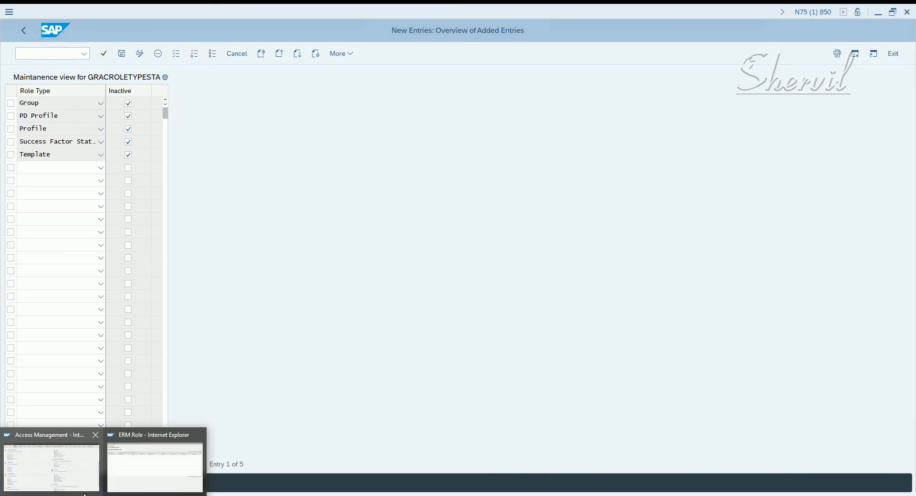
Step: Recheck the Create menu shows only Business, Composite and Single Role, then return to SAP GUI
left_click(155, 463)
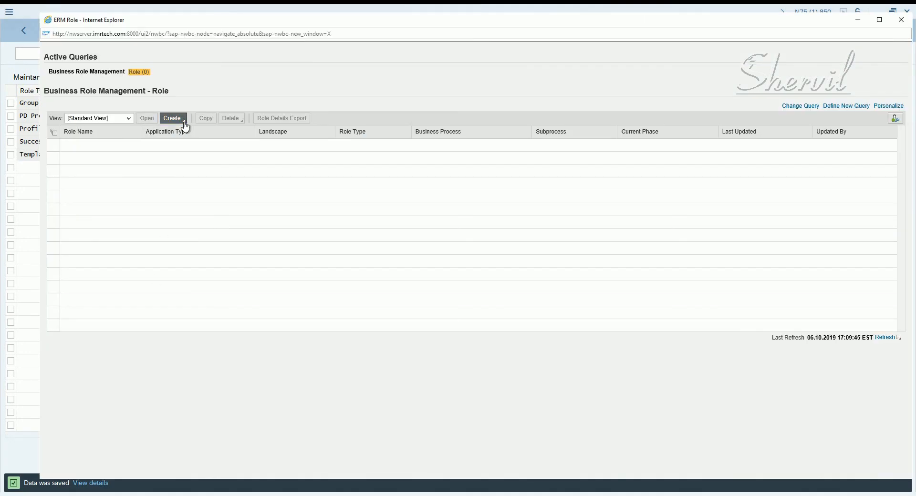
left_click(172, 118)
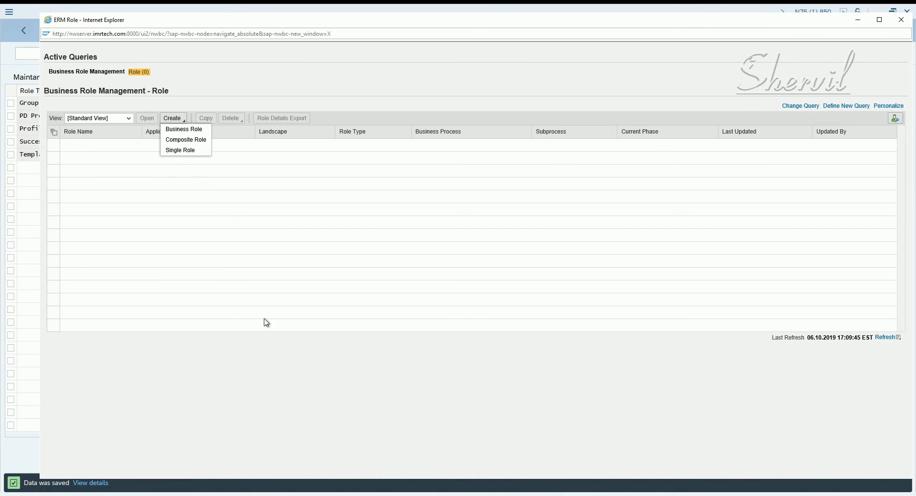
left_click(519, 216)
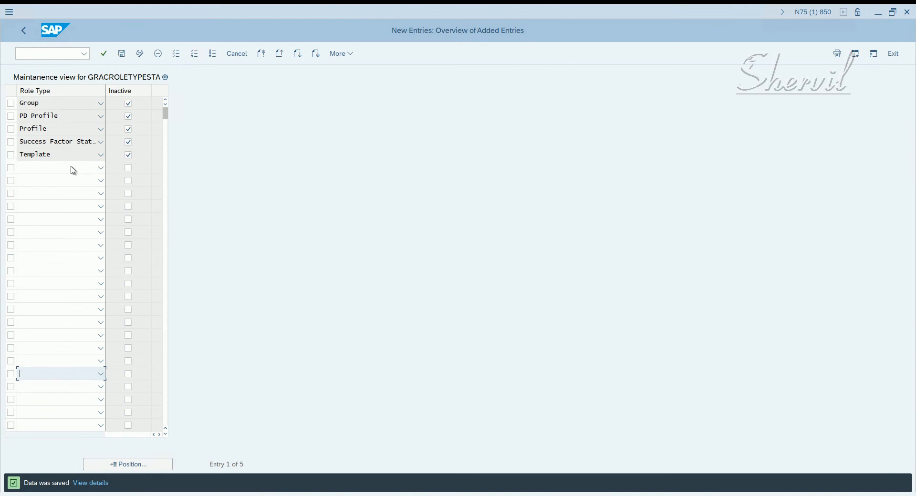
left_click(59, 167)
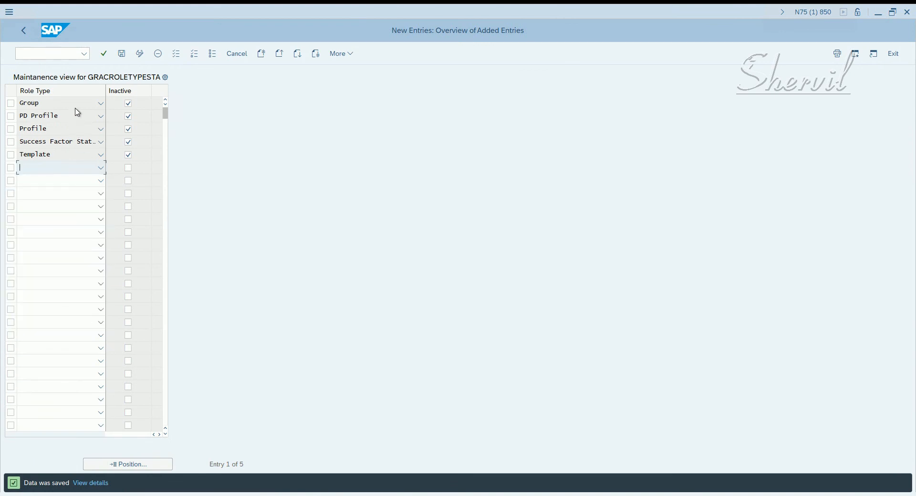